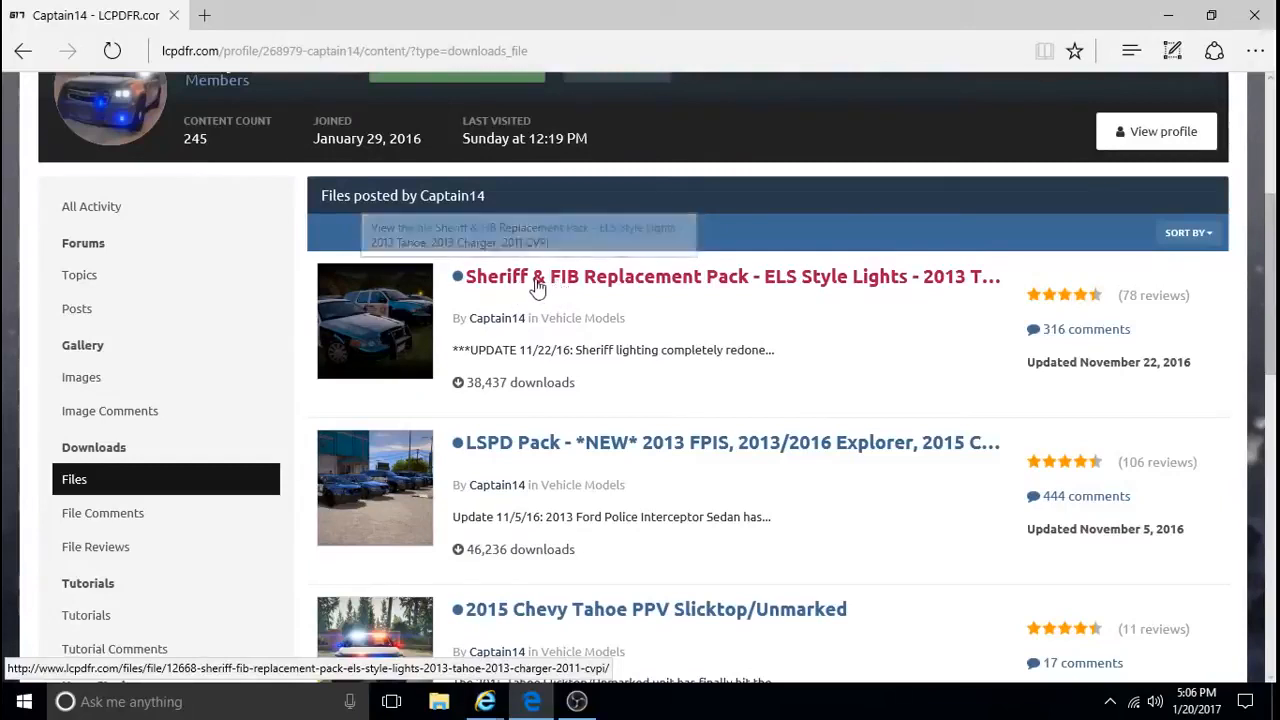
Open Captain14's 'Sheriff & FIB Replacement Pack - ELS Style Lights' download page on LCPDFR.com.
click(538, 276)
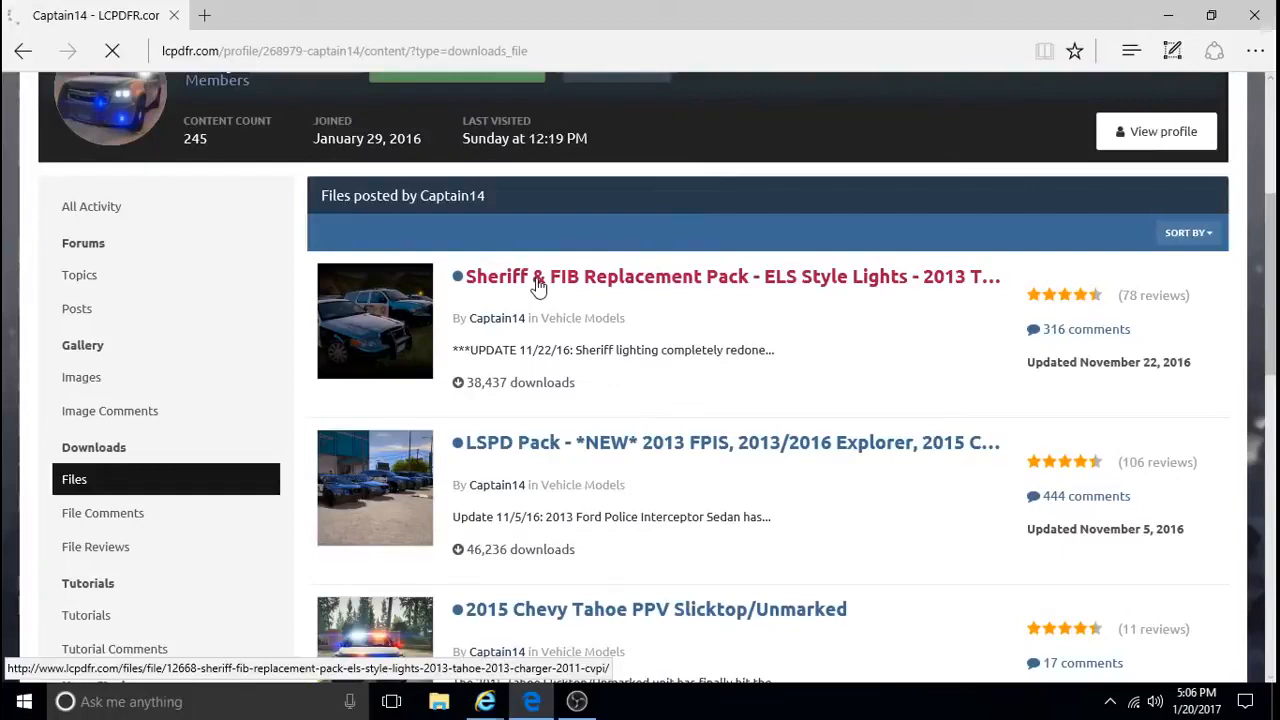
click(730, 276)
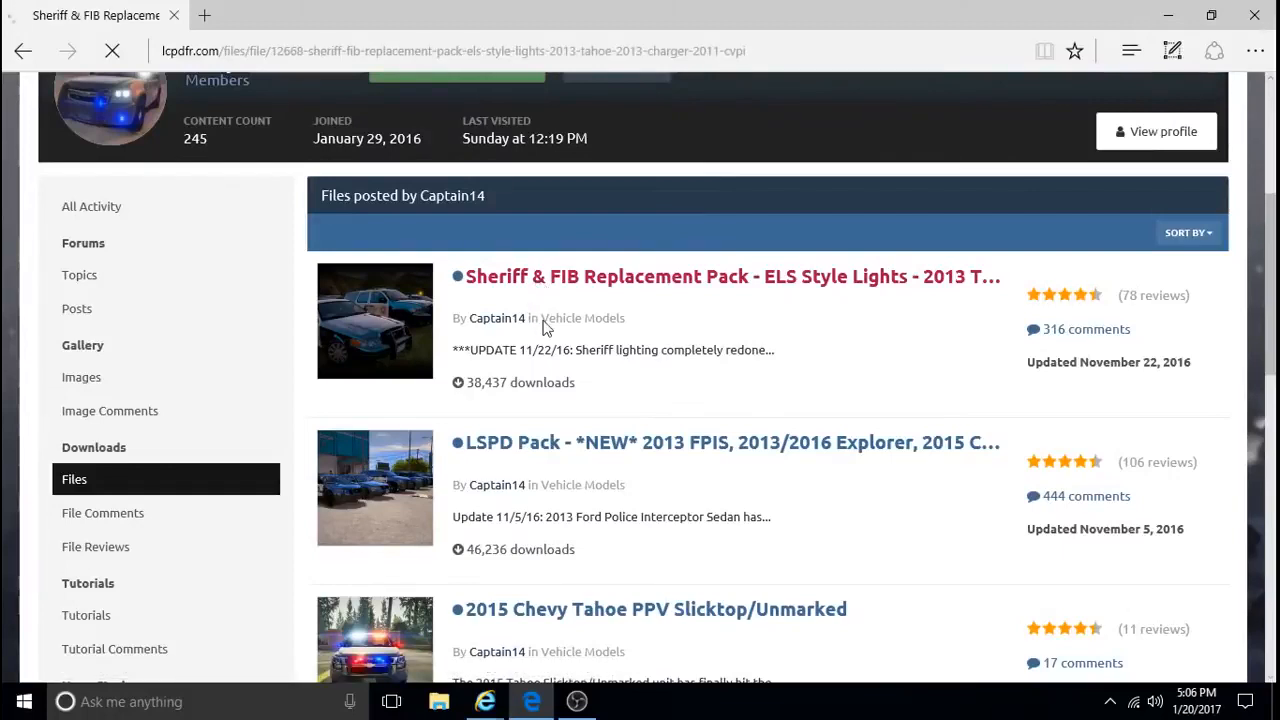
mouse_move(665, 300)
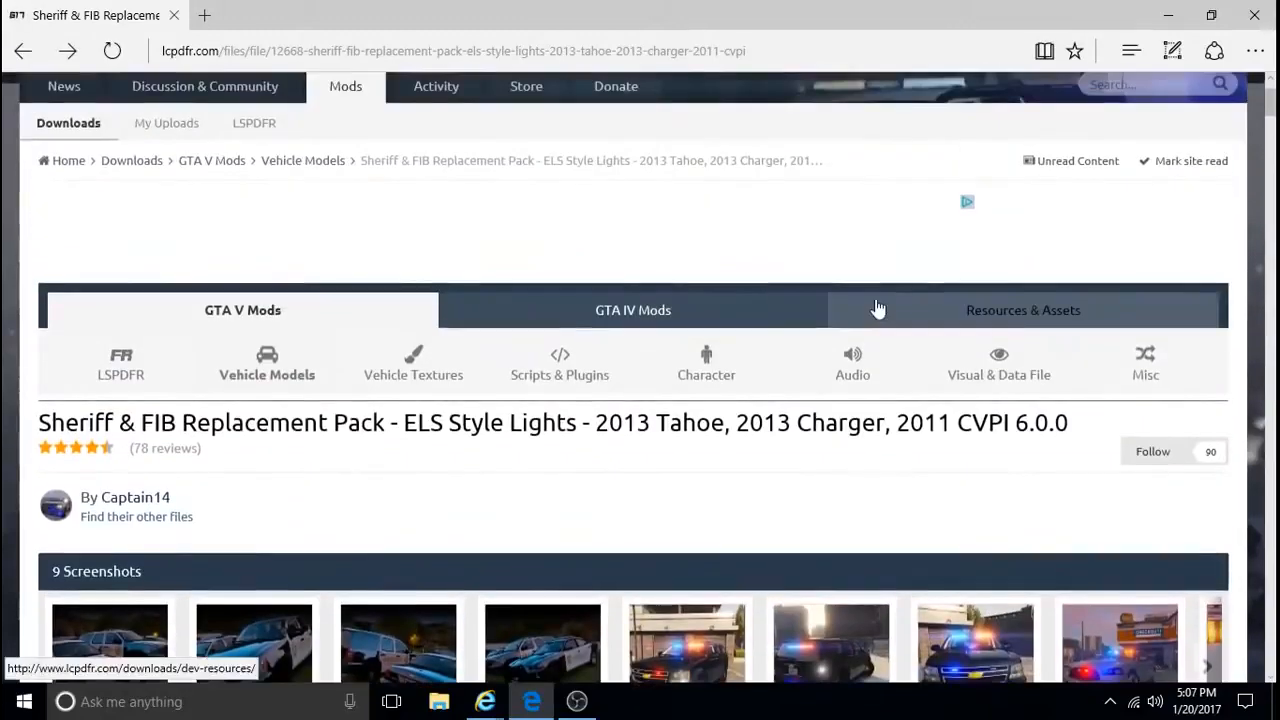
scroll(up, 3)
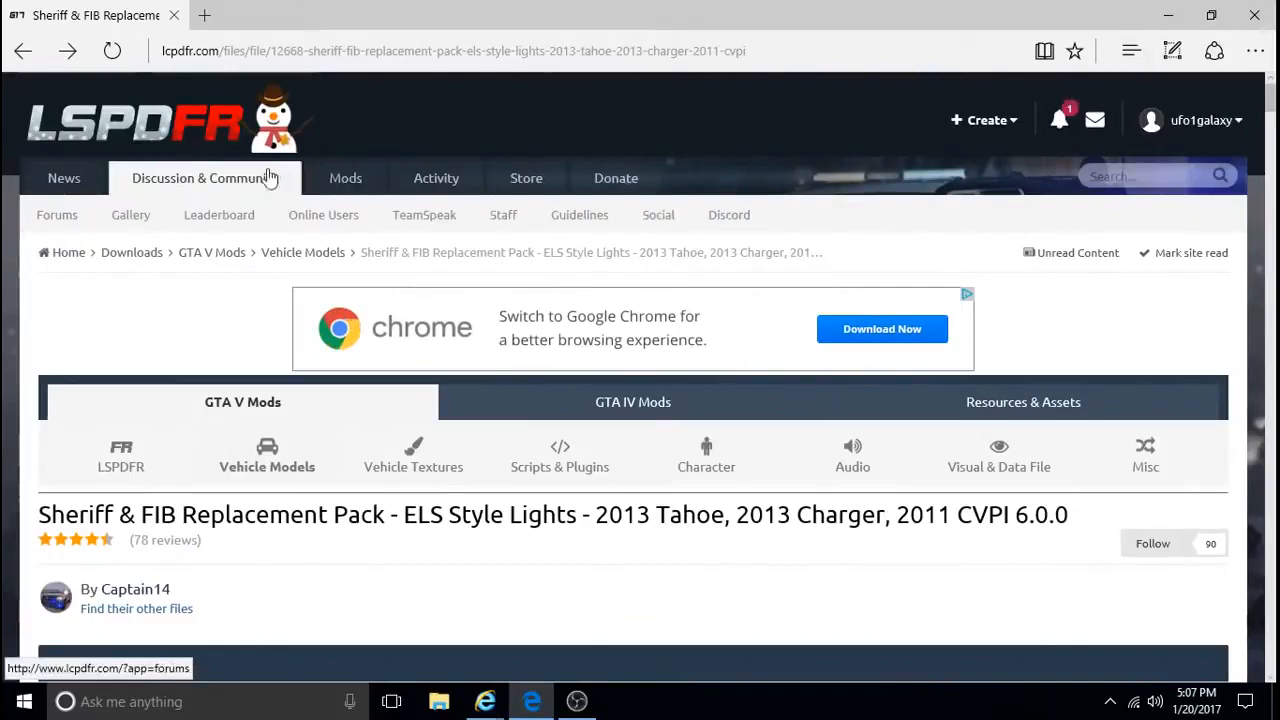
click(345, 178)
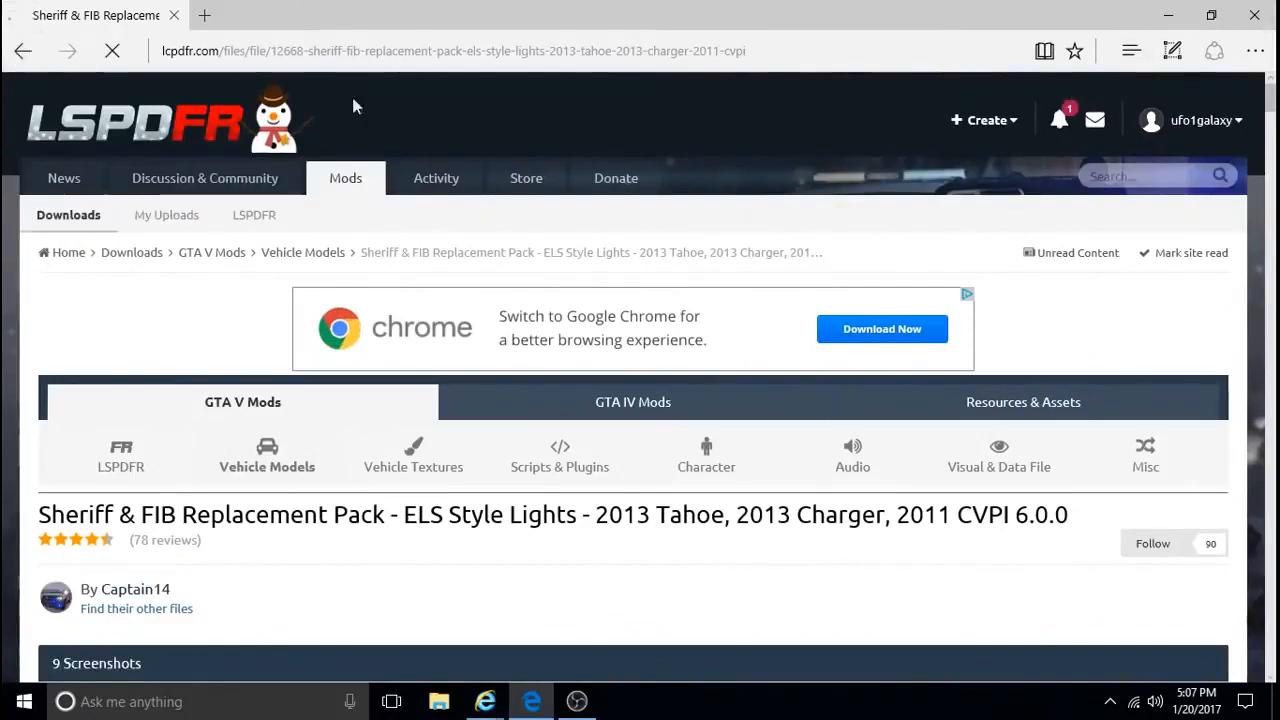
click(135, 589)
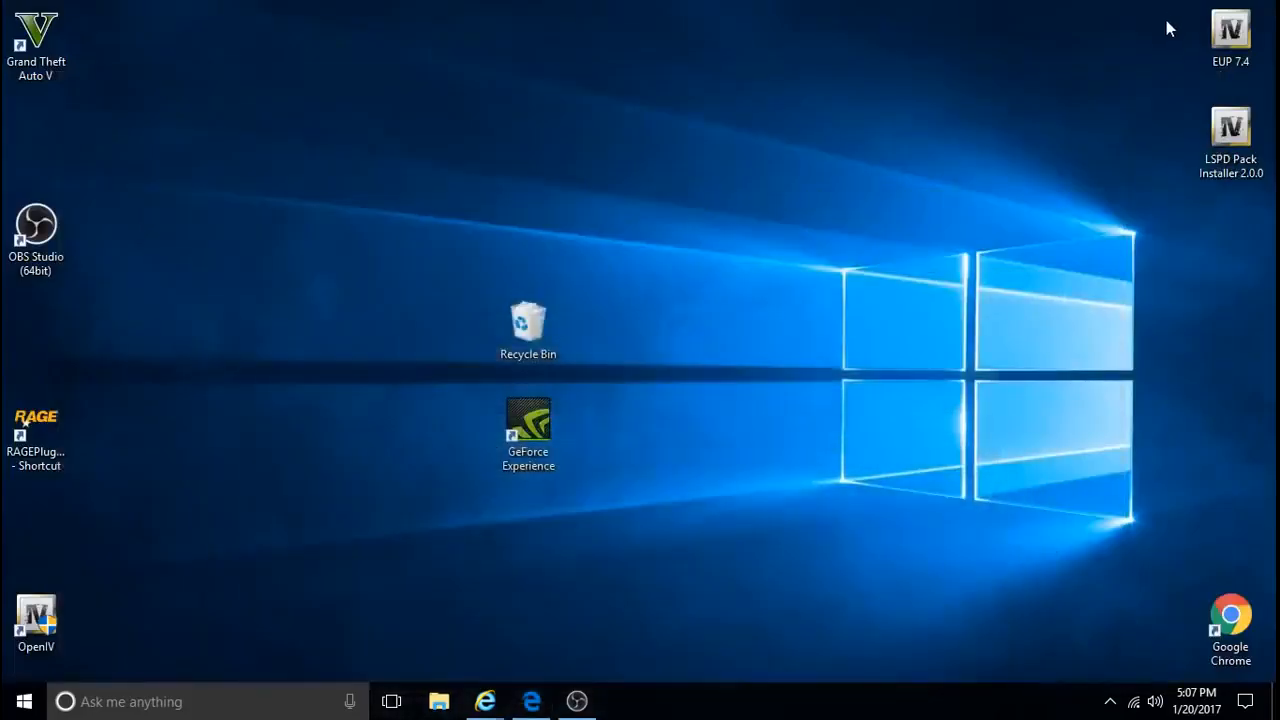
mouse_move(532, 603)
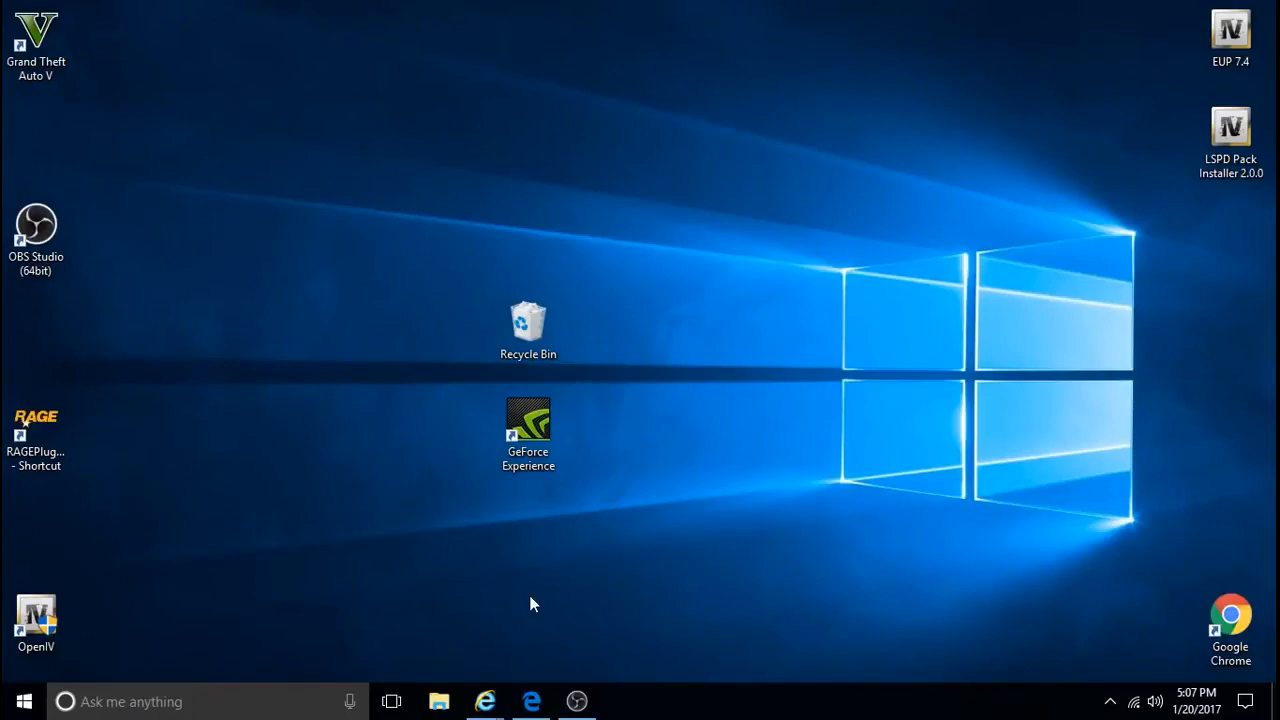
mouse_move(439, 701)
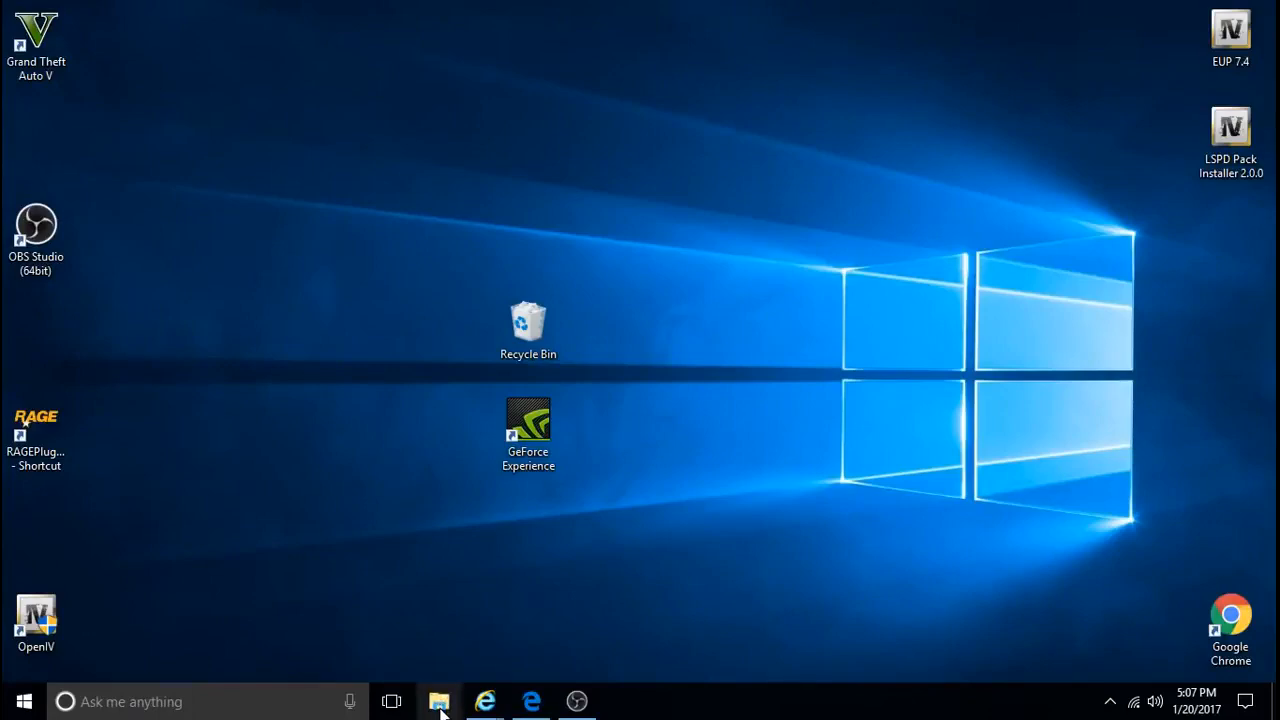
Launch File Explorer from the taskbar.
click(438, 701)
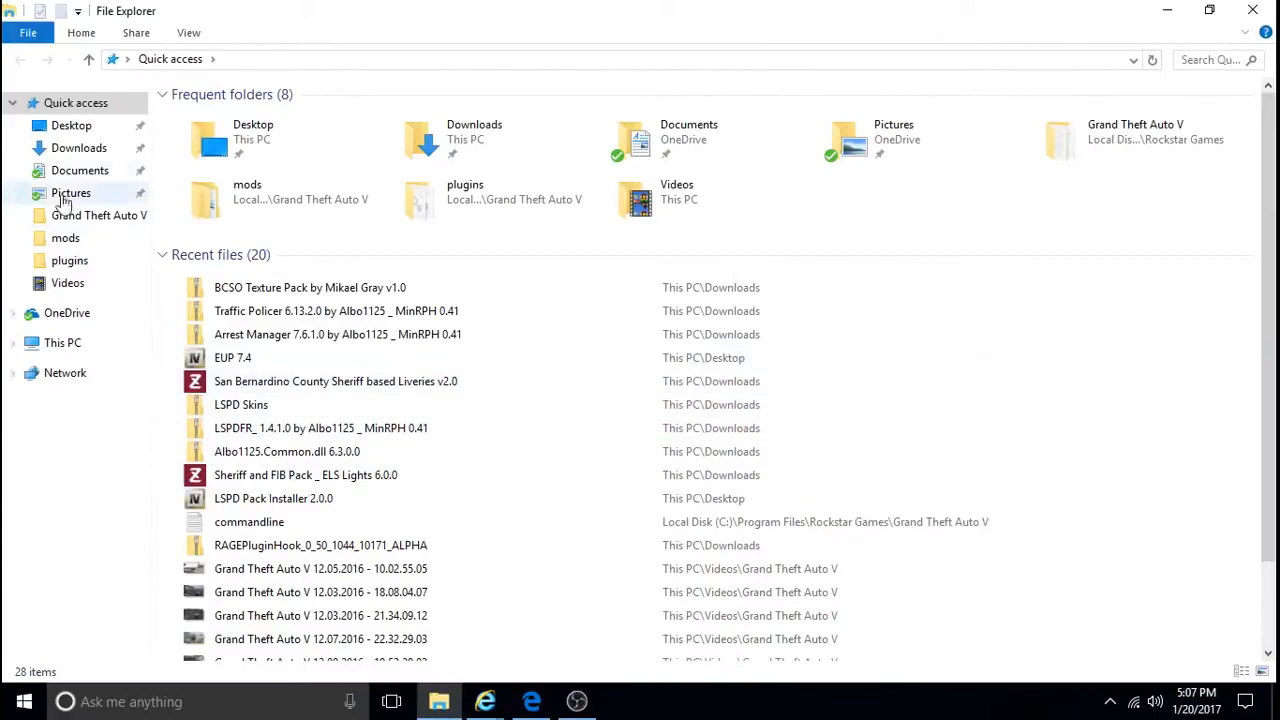
Open 'Sheriff and FIB Pack _ ELS Lights 6.0.0' in Downloads with 8 Zip Lite.
click(79, 147)
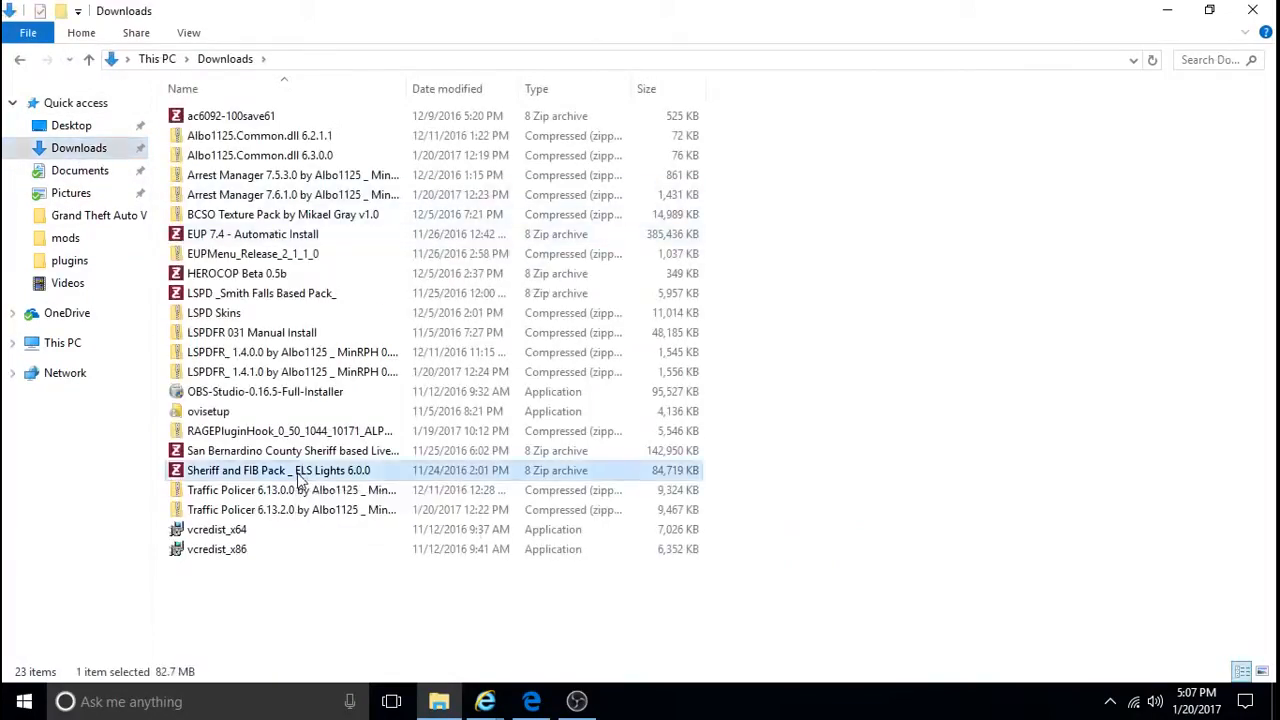
right_click(300, 470)
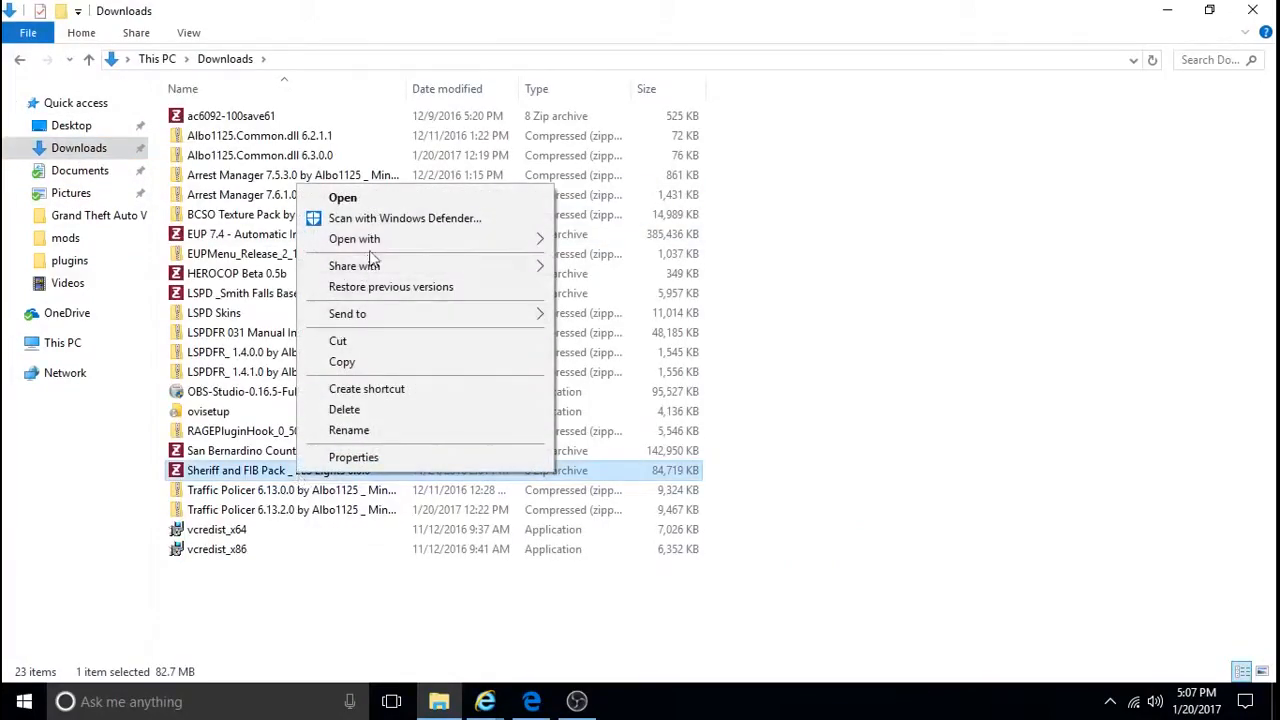
click(354, 238)
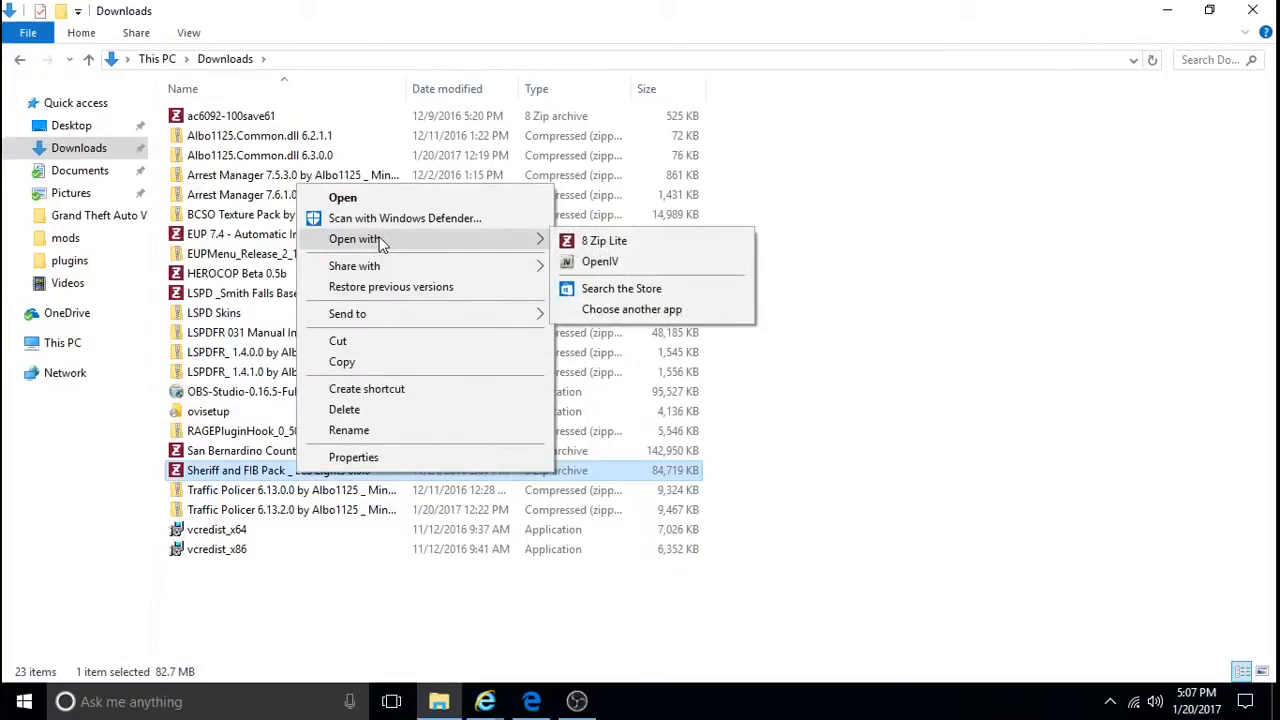
mouse_move(599, 261)
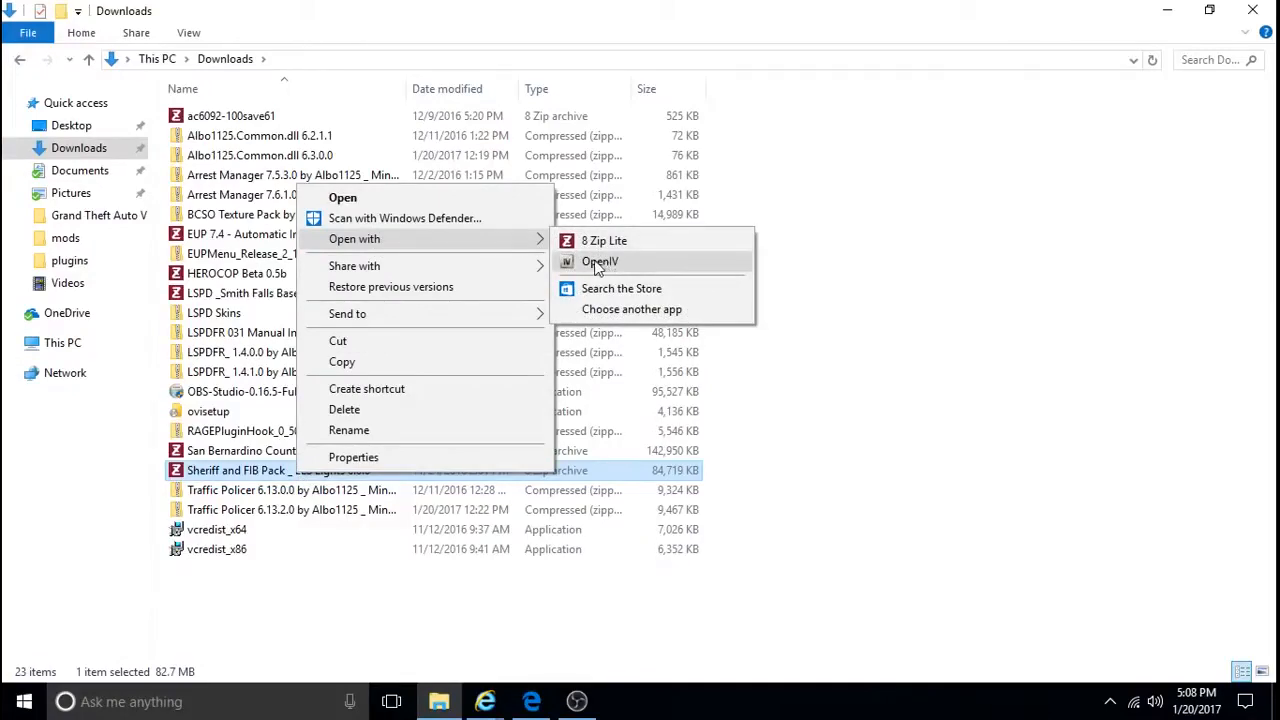
mouse_move(600, 265)
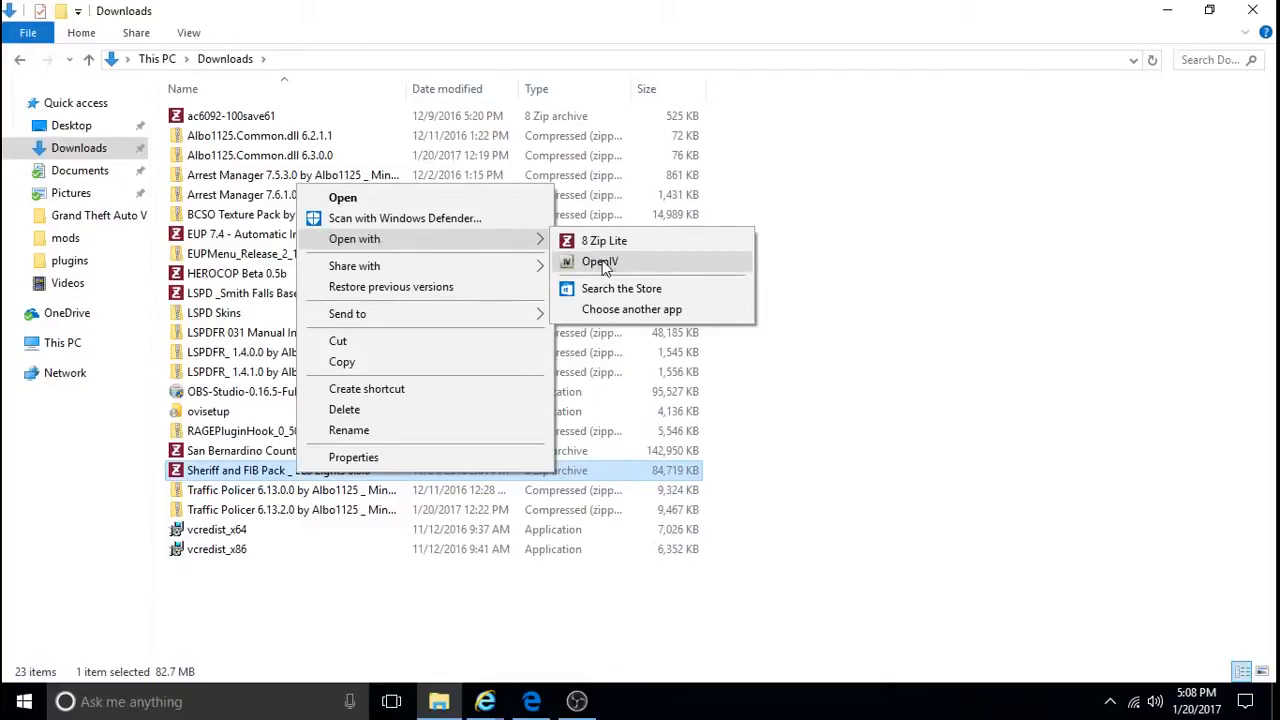
mouse_move(580, 270)
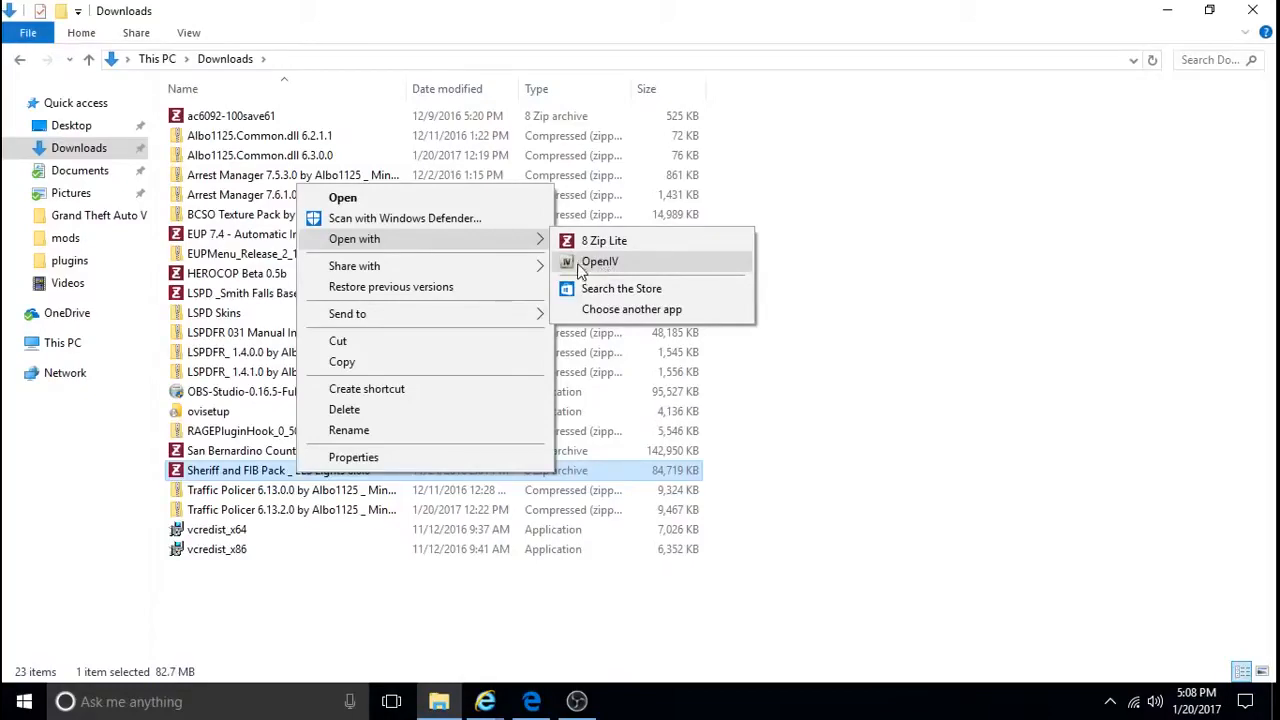
mouse_move(388, 245)
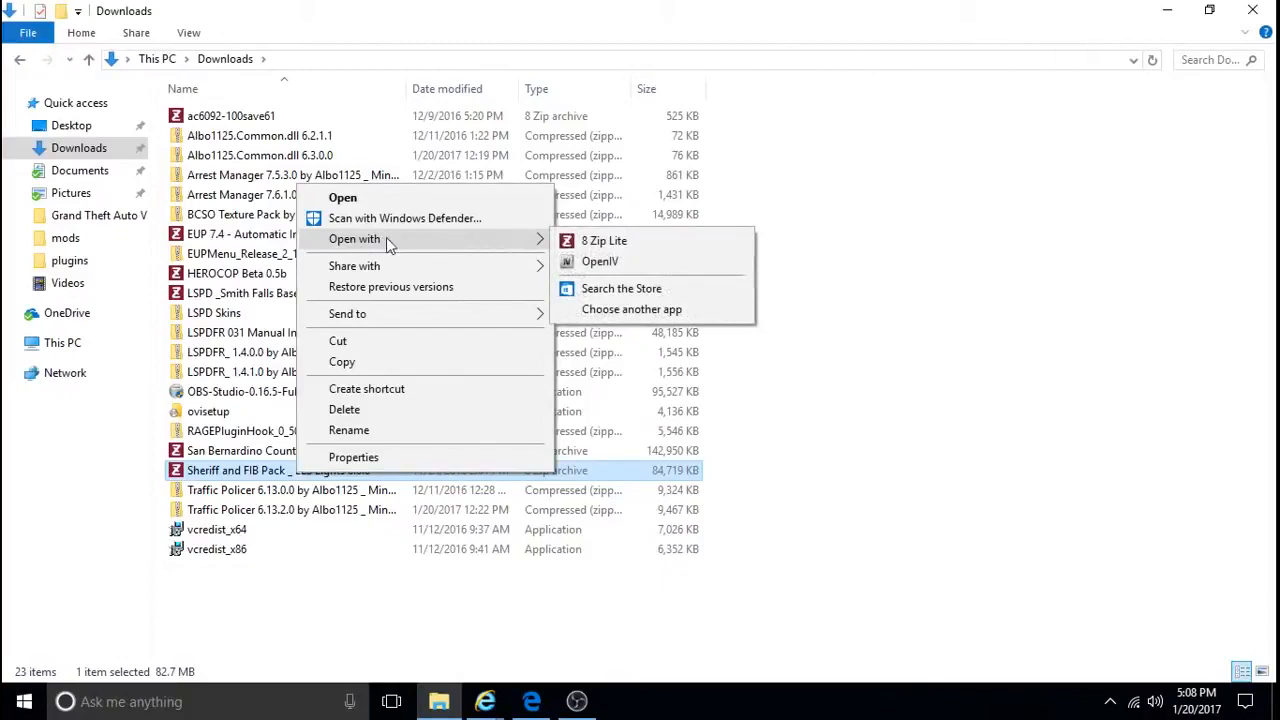
mouse_move(635, 295)
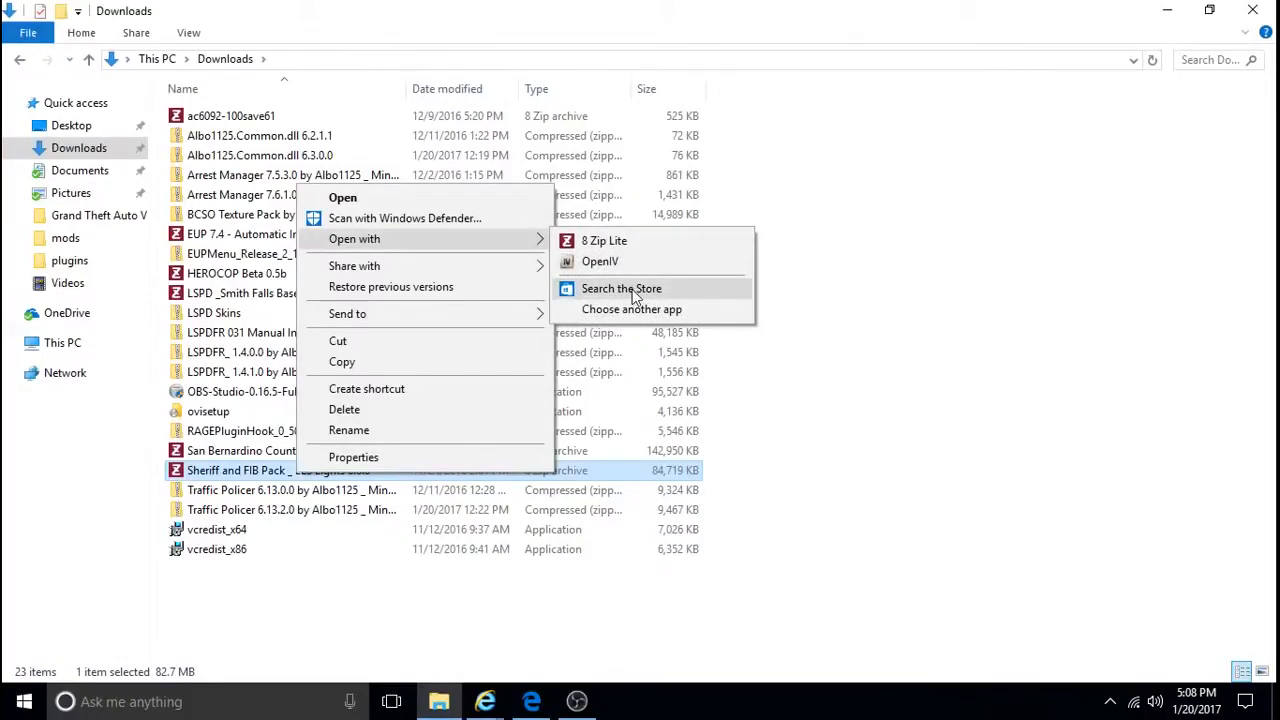
mouse_move(604, 240)
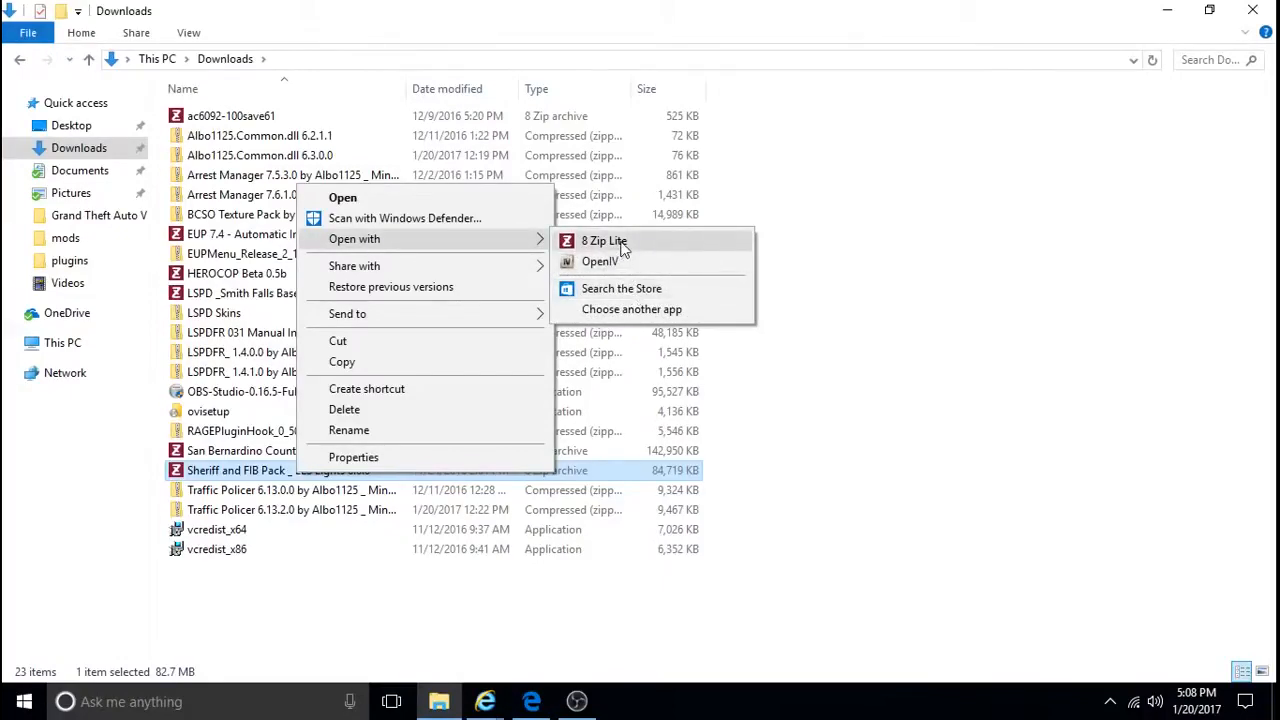
click(621, 288)
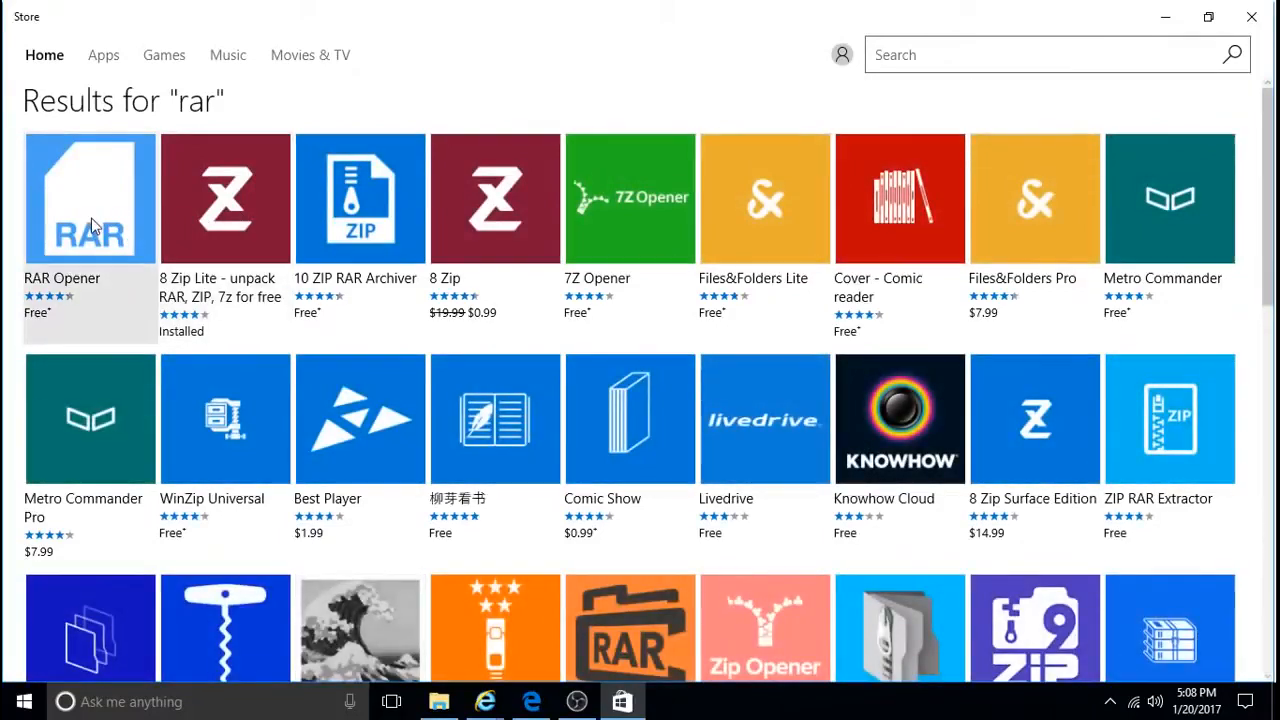
mouse_move(100, 213)
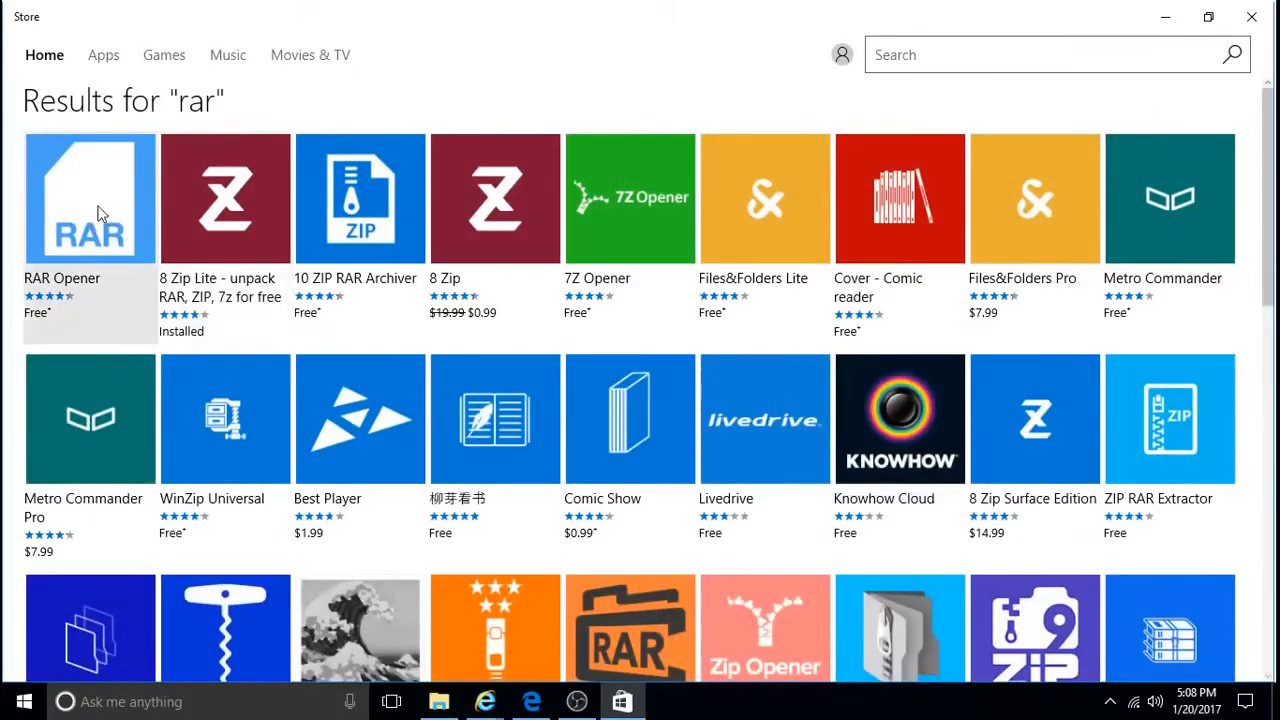
mouse_move(175, 142)
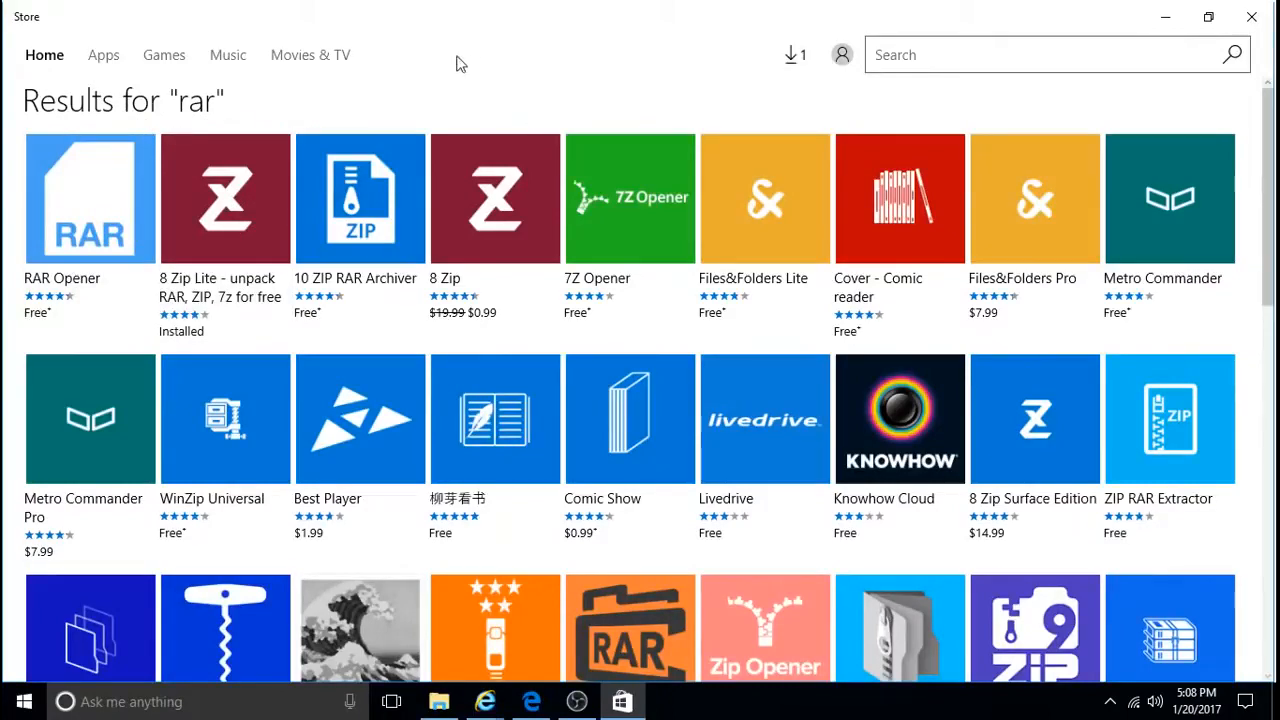
mouse_move(1251, 17)
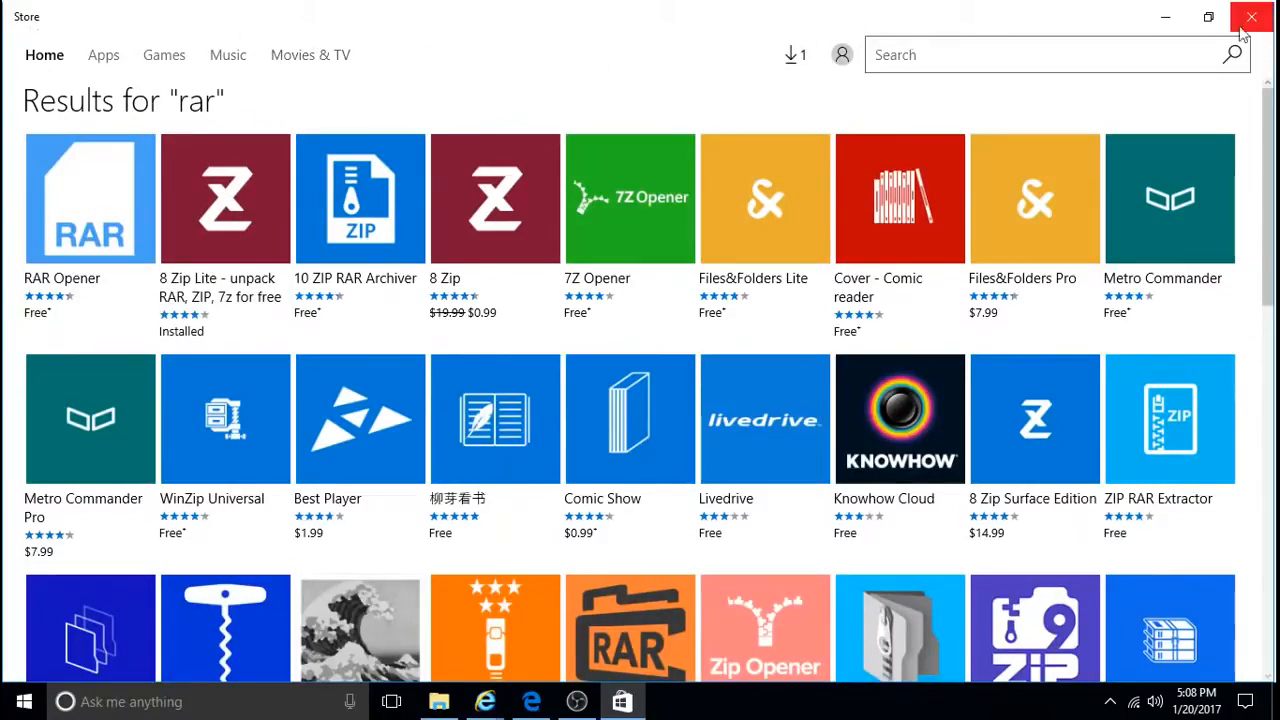
Close the Microsoft Store window showing the rar search results.
click(1251, 17)
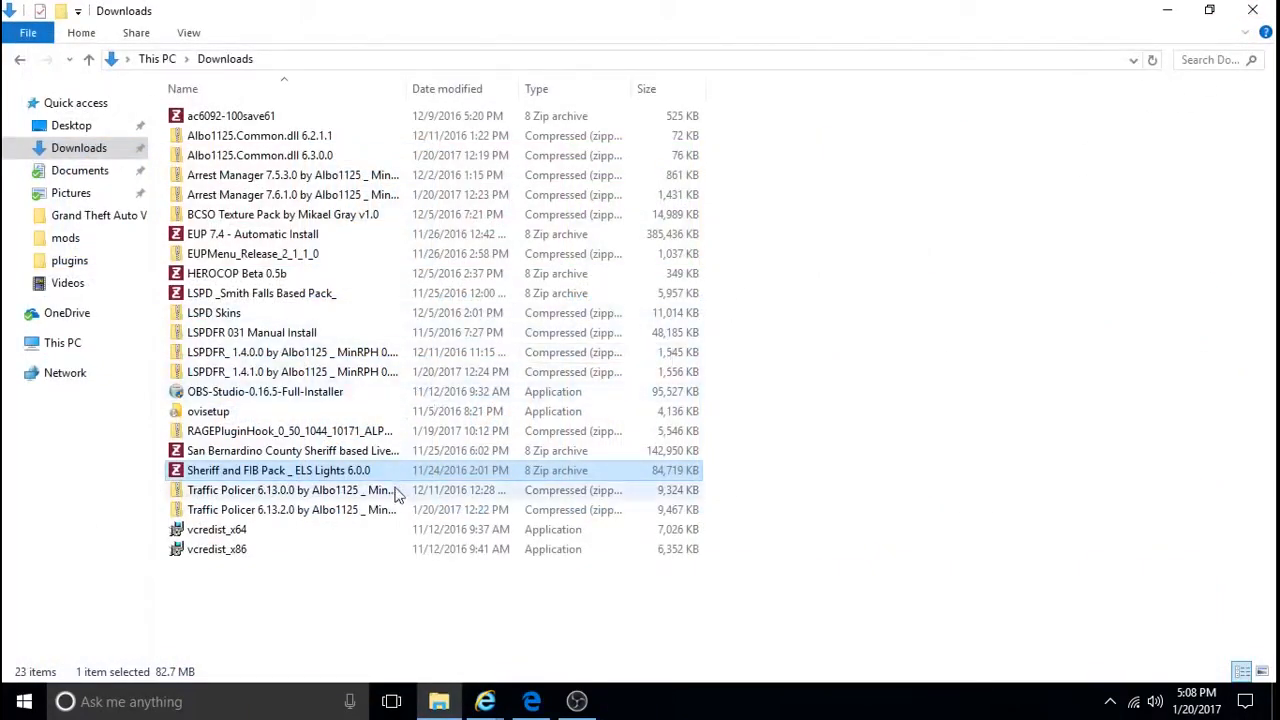
mouse_move(395, 473)
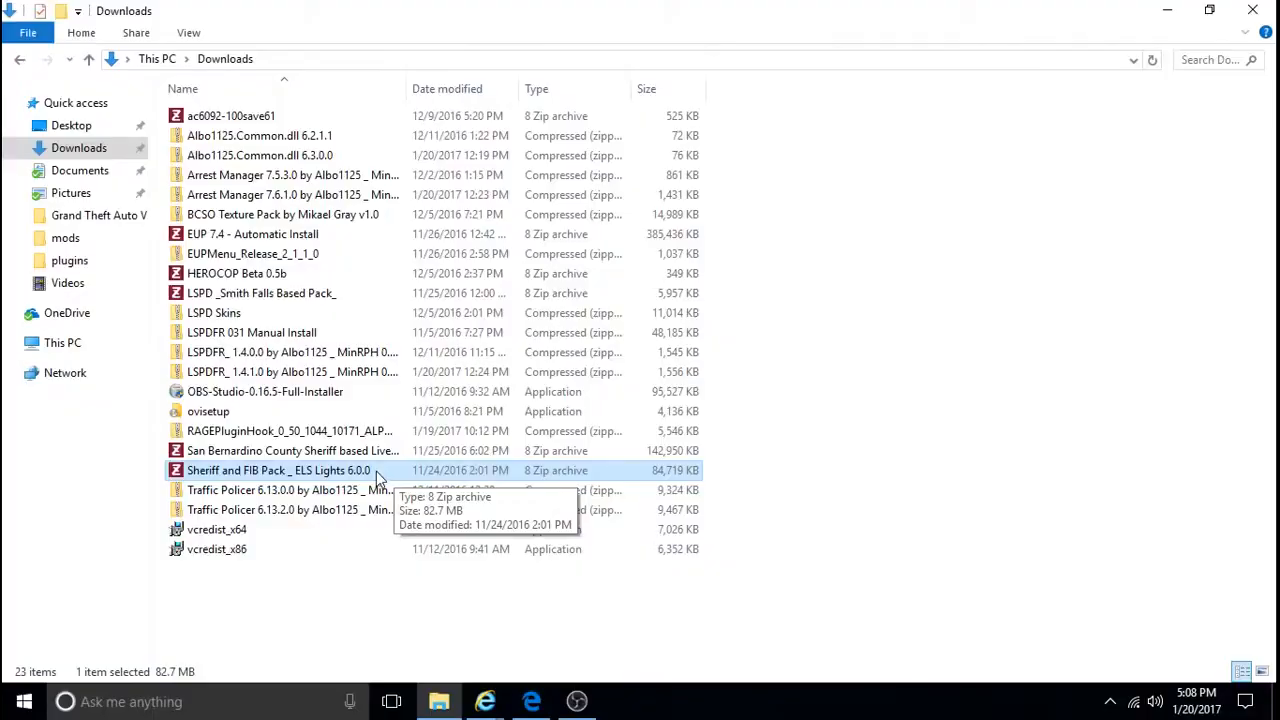
Open the Sheriff and FIB Pack _ ELS Lights 6.0.0 archive from Downloads.
double_click(278, 470)
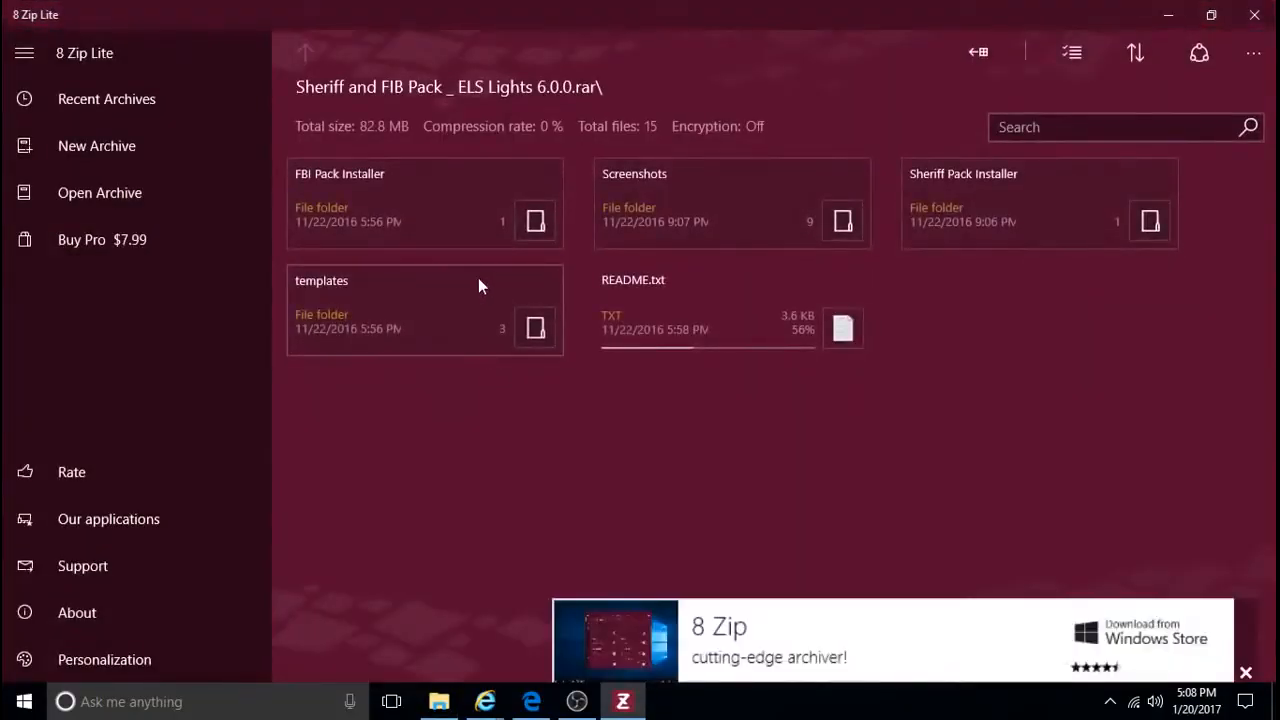
mouse_move(450, 198)
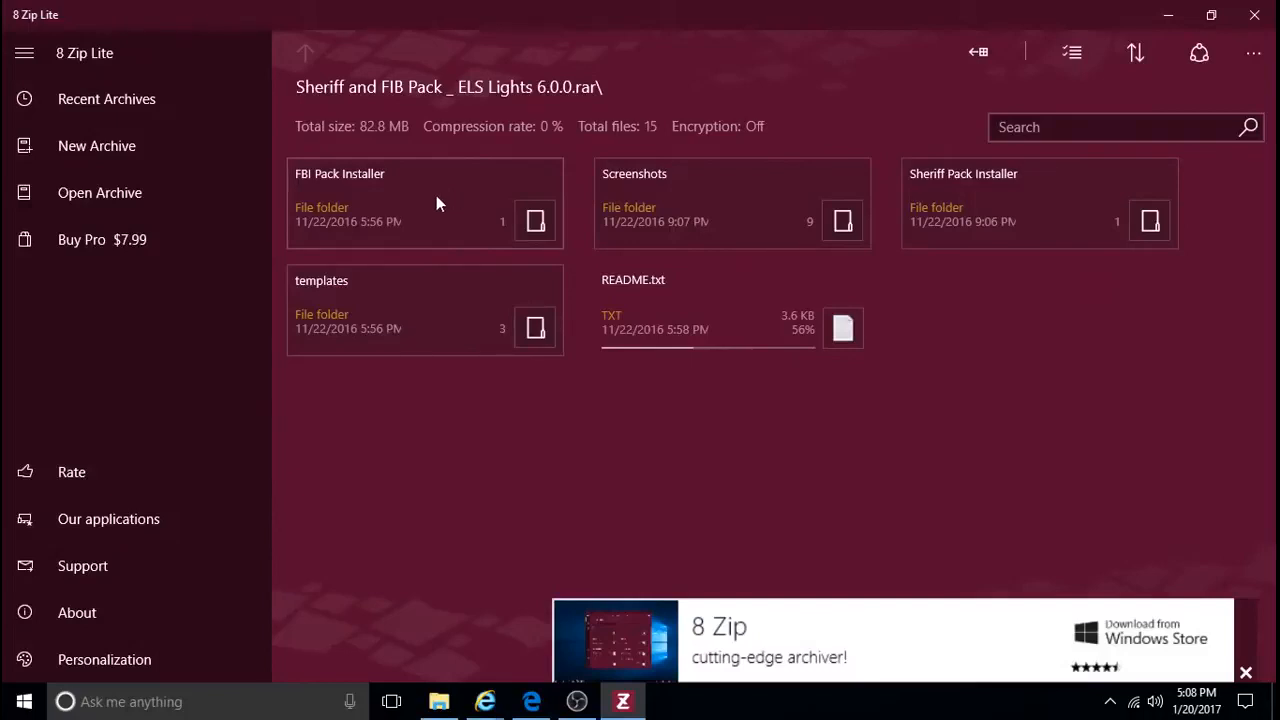
Extract the archive's FBI Pack Installer folder into the Desktop folder.
right_click(424, 200)
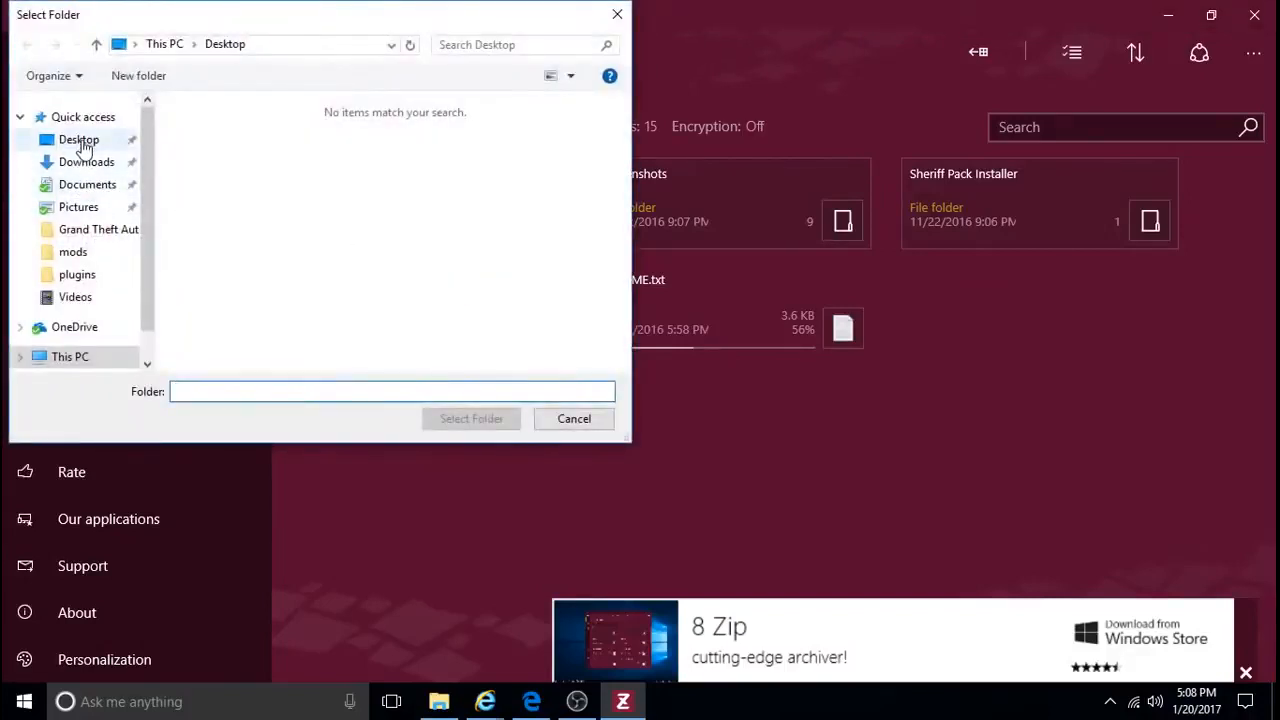
click(79, 139)
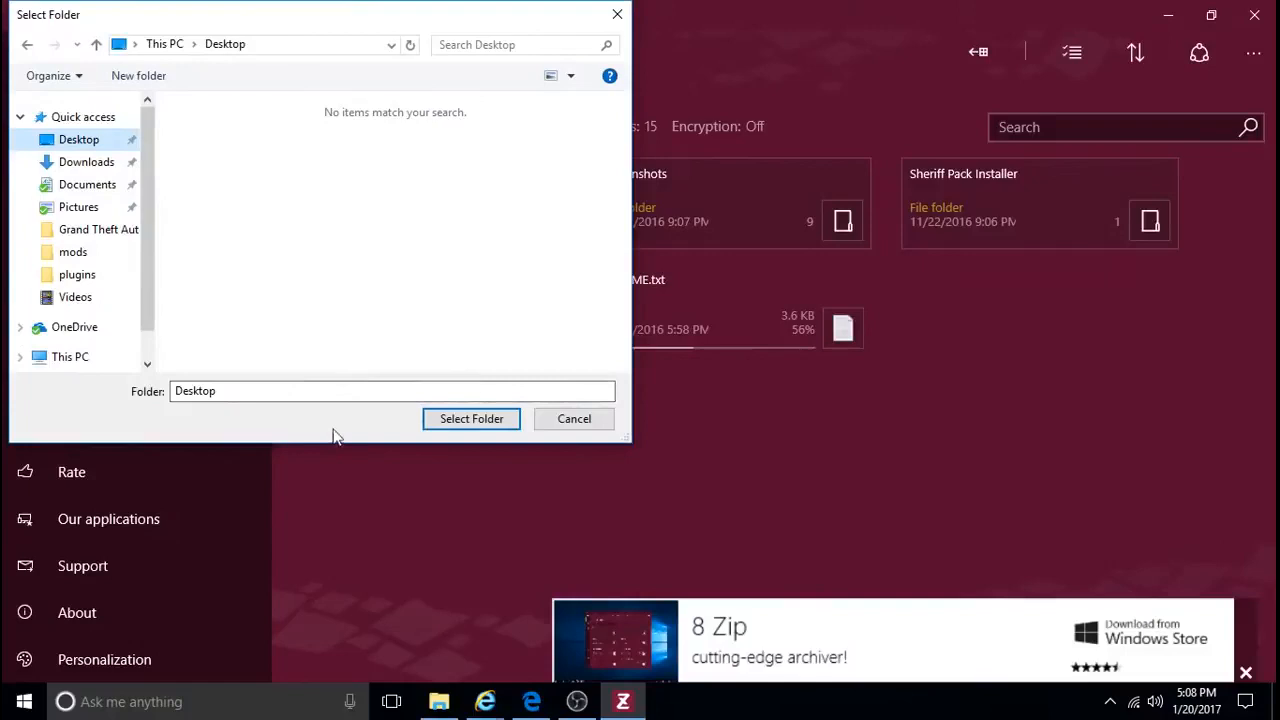
click(471, 418)
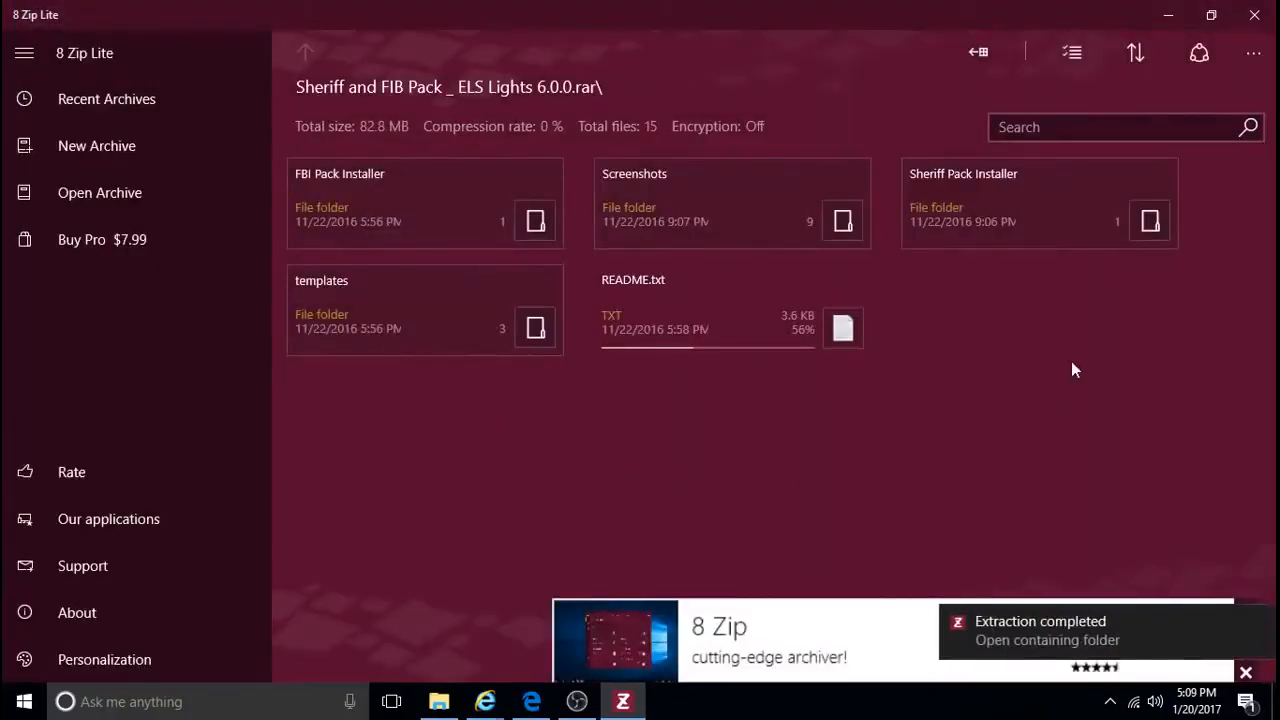
mouse_move(1010, 220)
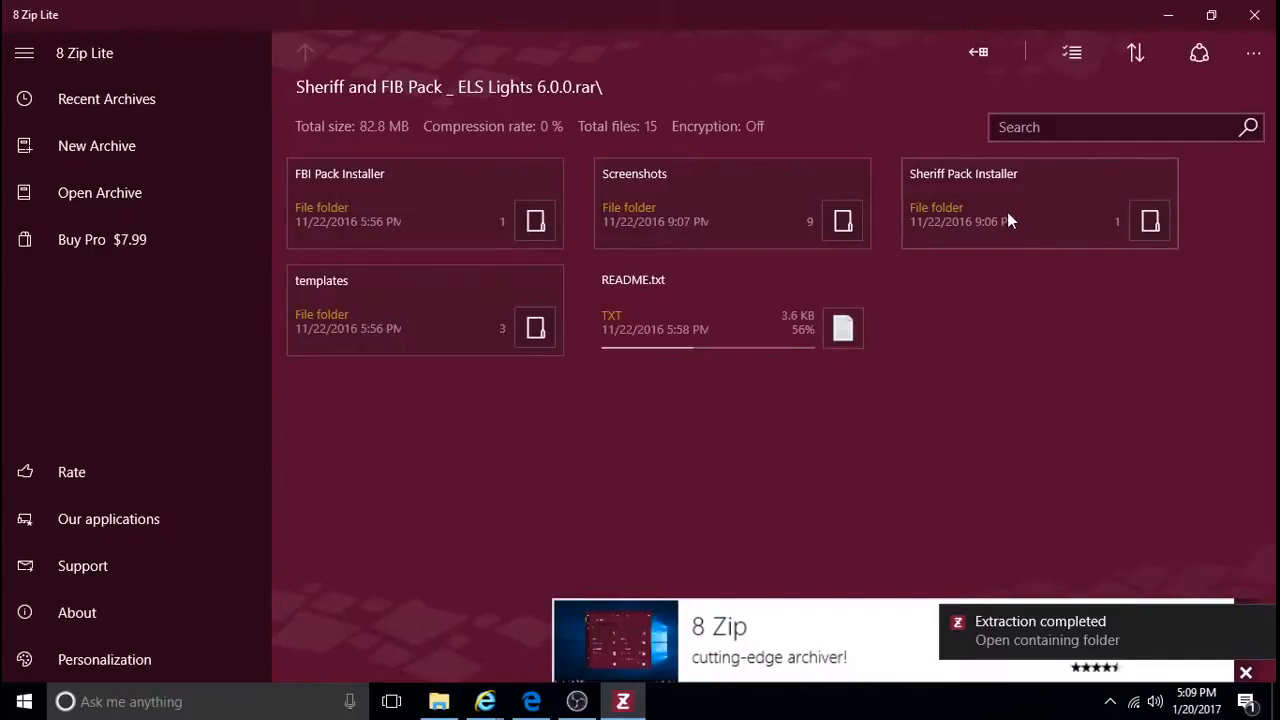
Extract the Sheriff Pack Installer folder into the Desktop folder too.
right_click(1010, 220)
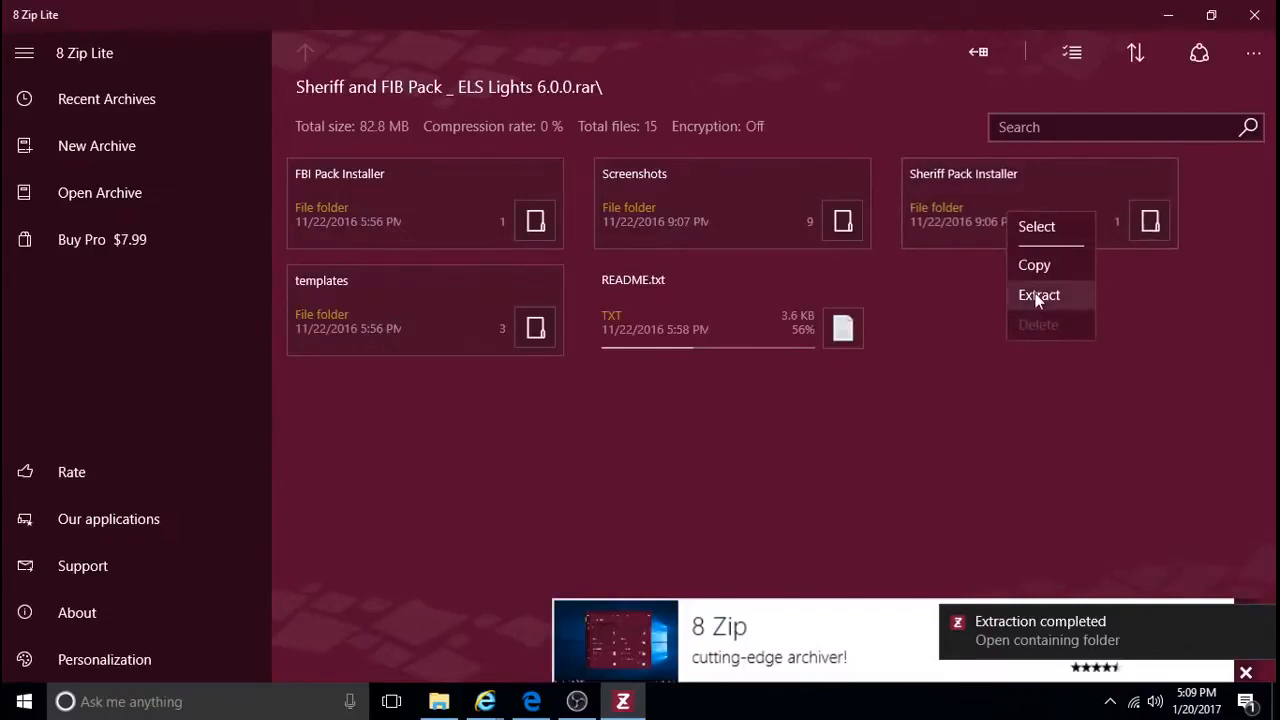
click(1038, 294)
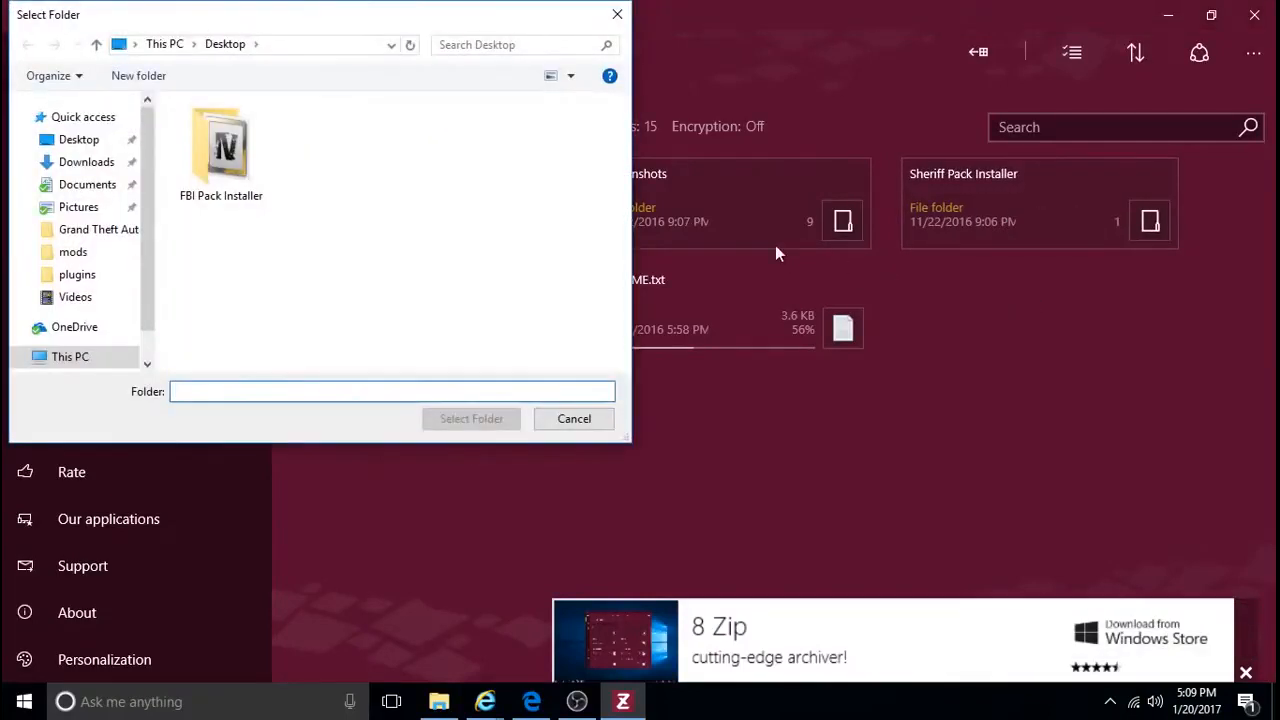
click(79, 139)
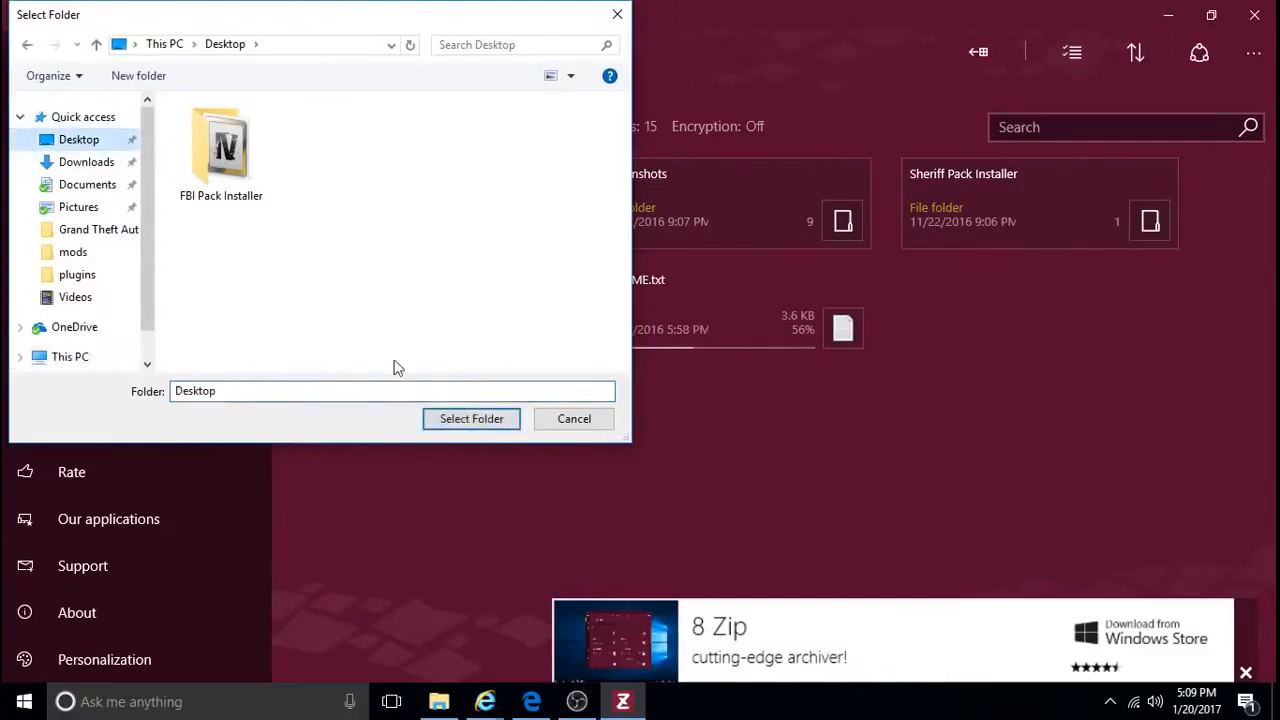
click(471, 418)
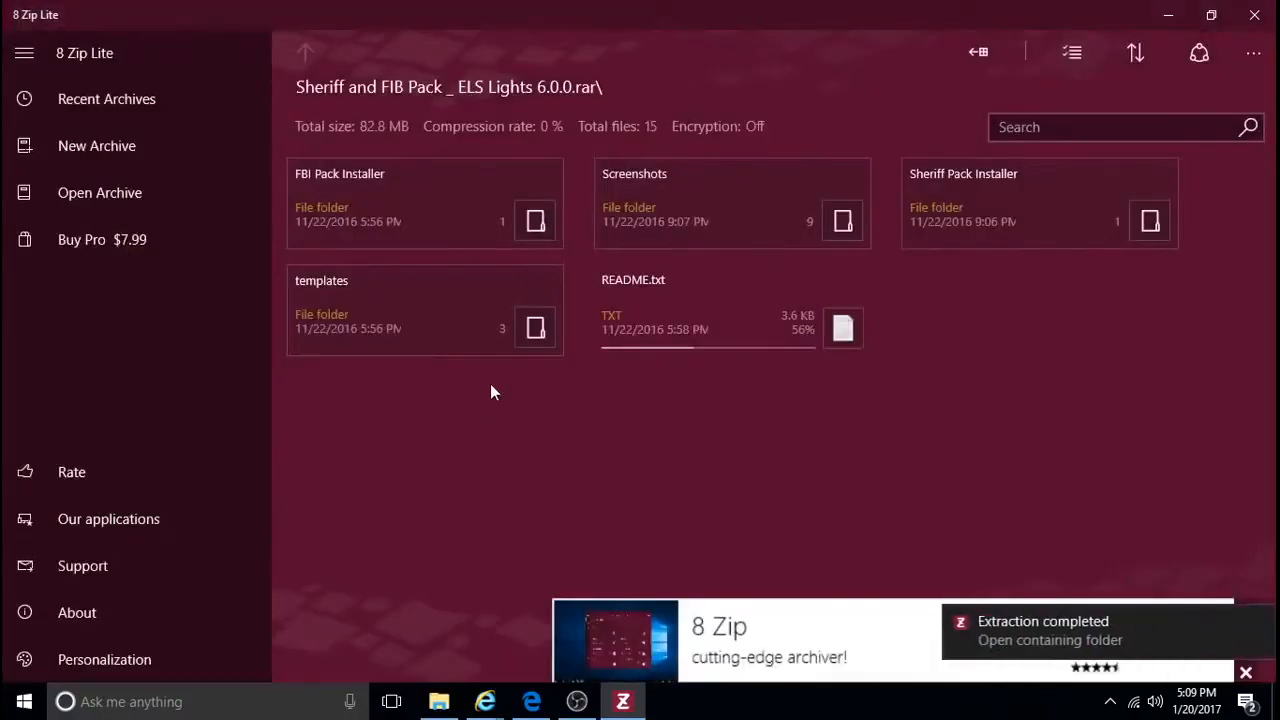
mouse_move(1262, 16)
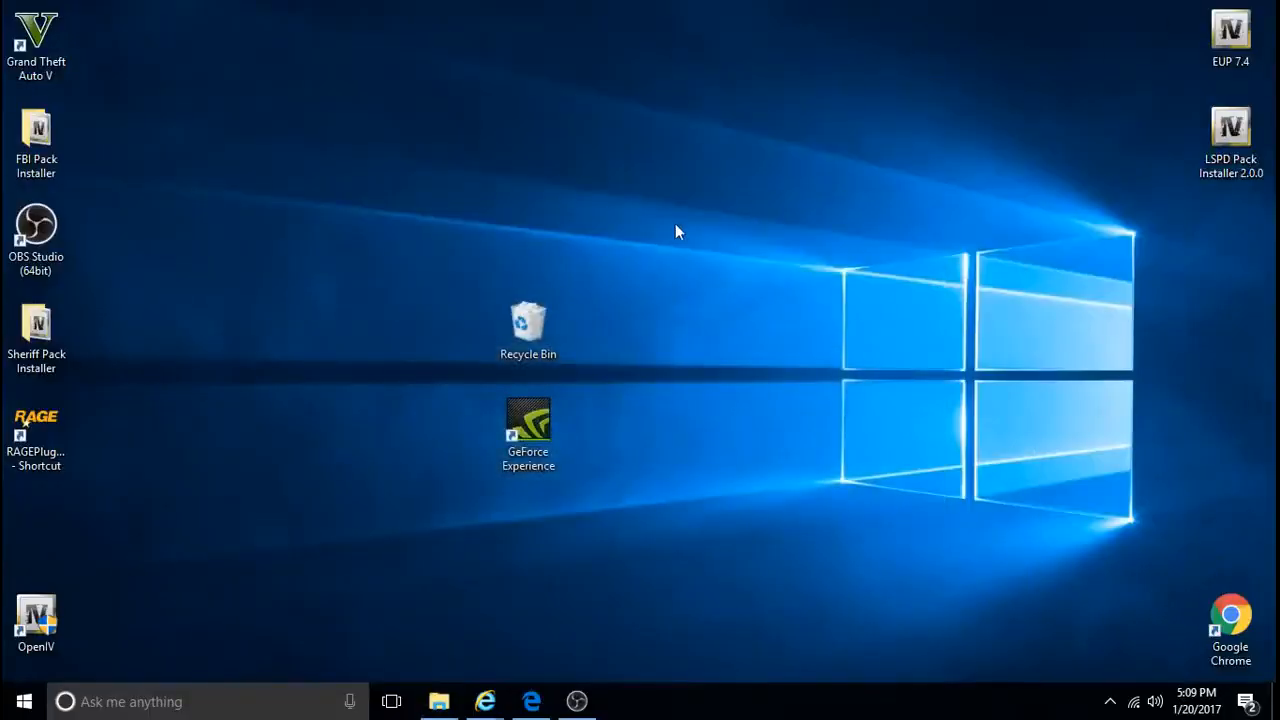
mouse_move(380, 178)
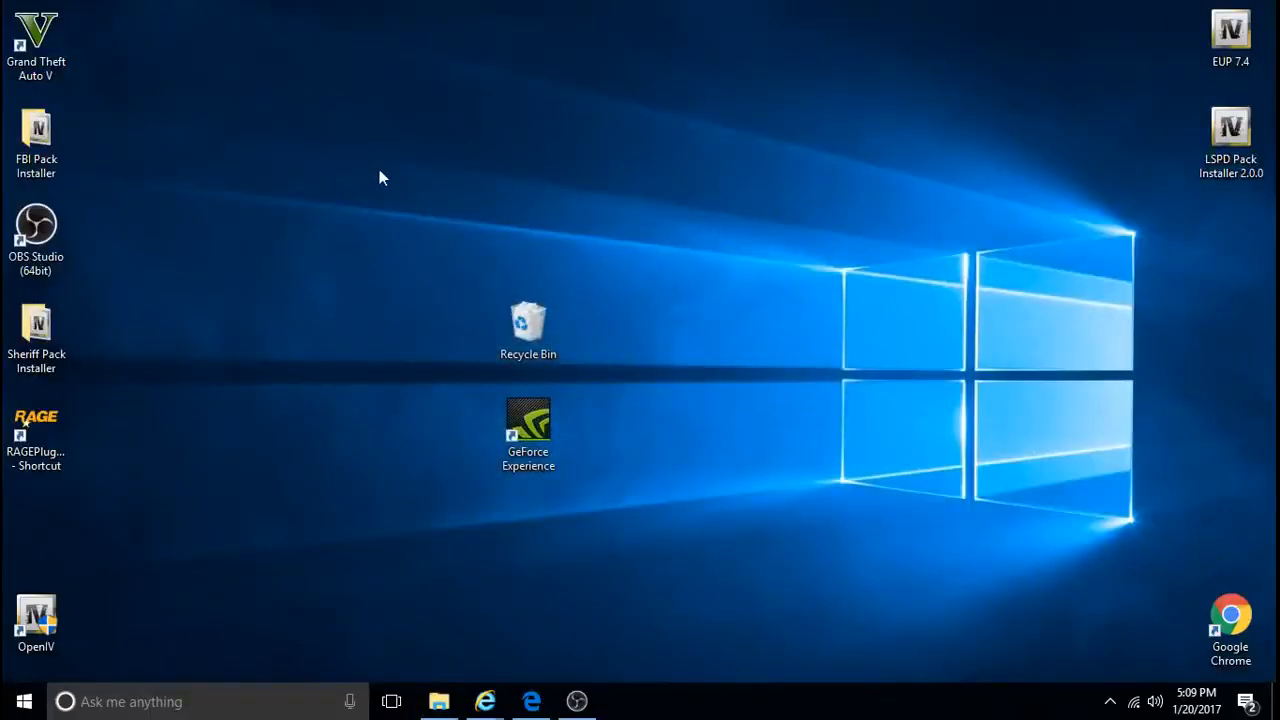
Place FBI Pack Installer beside Grand Theft Auto V, with Sheriff Pack Installer below it.
click(36, 140)
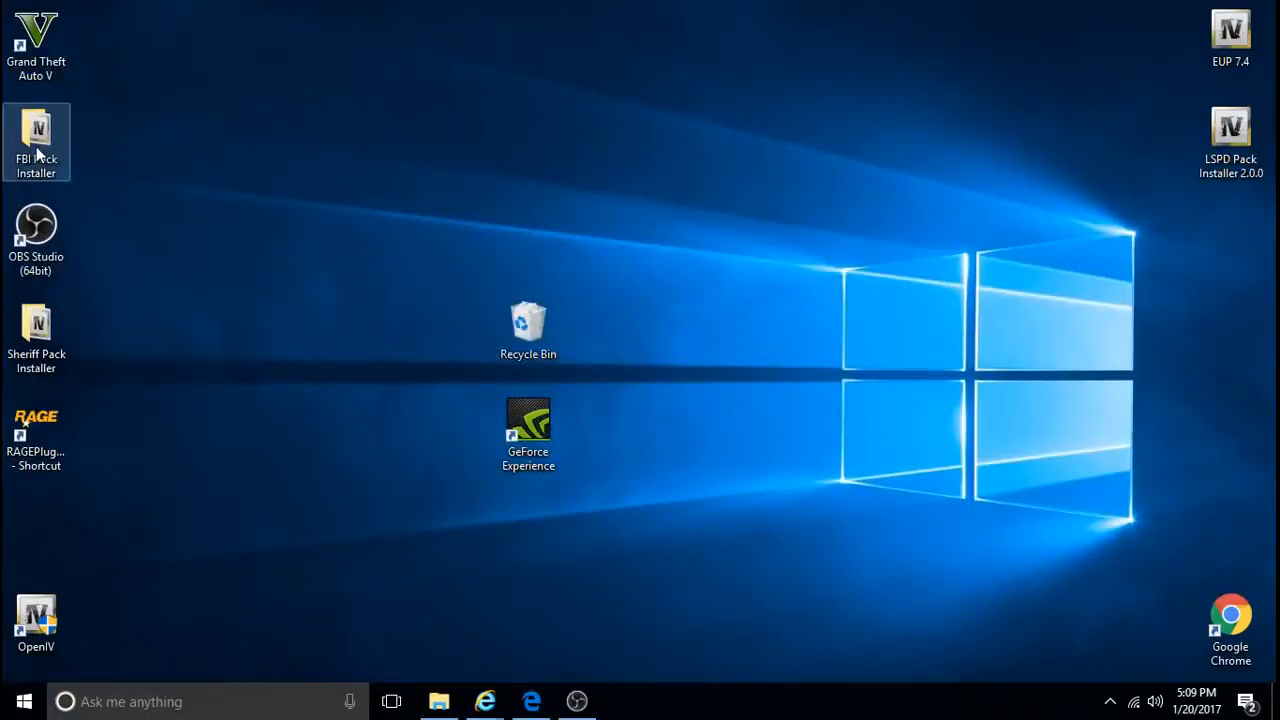
drag(36, 140, 247, 45)
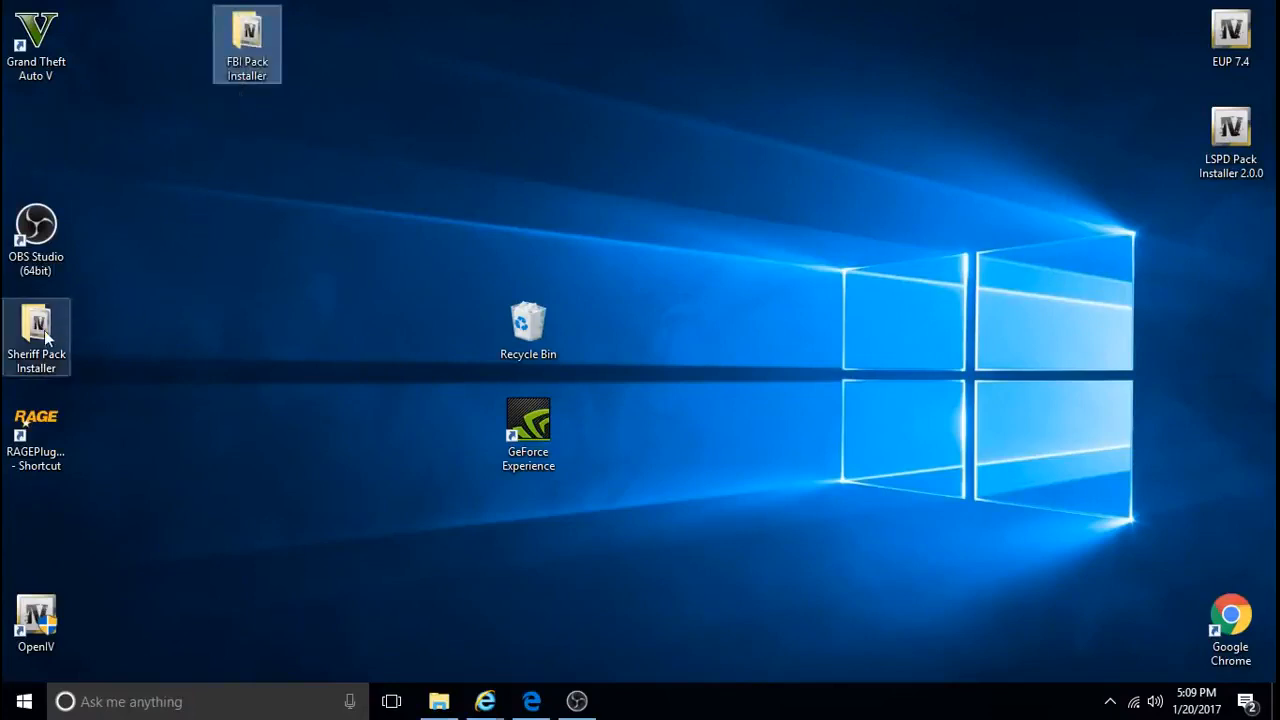
drag(36, 337, 247, 240)
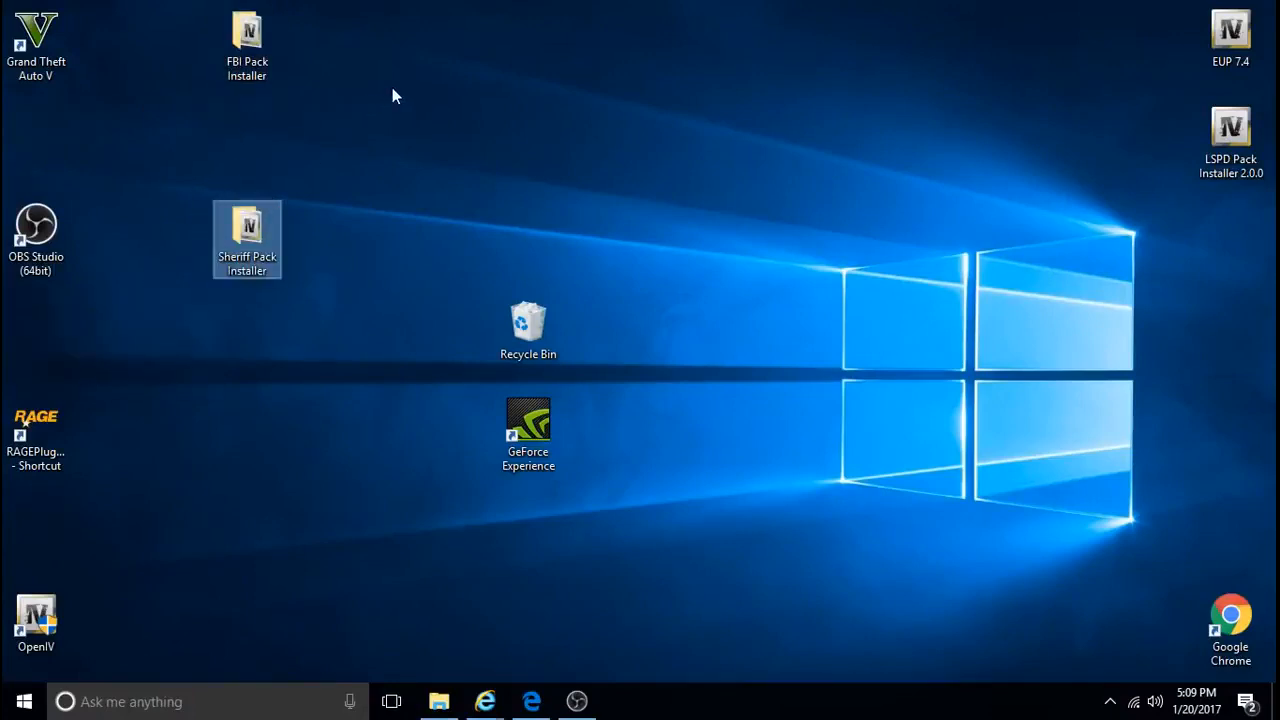
mouse_move(415, 124)
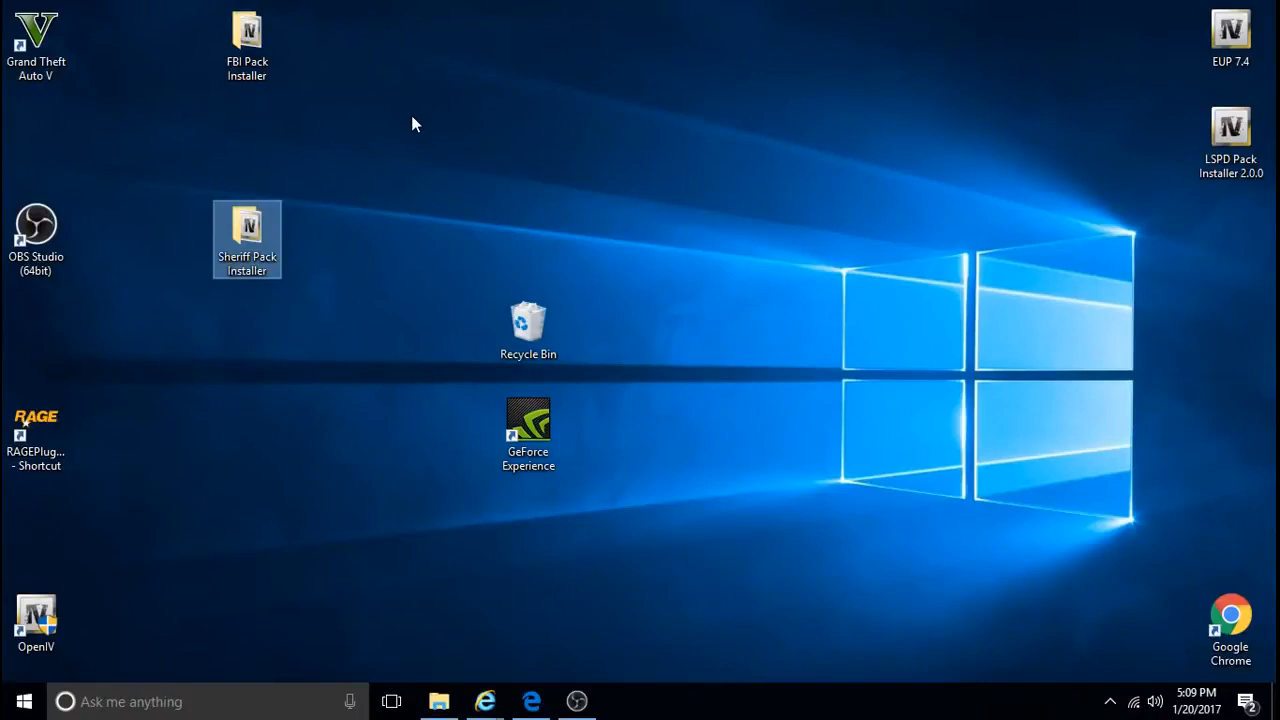
mouse_move(390, 114)
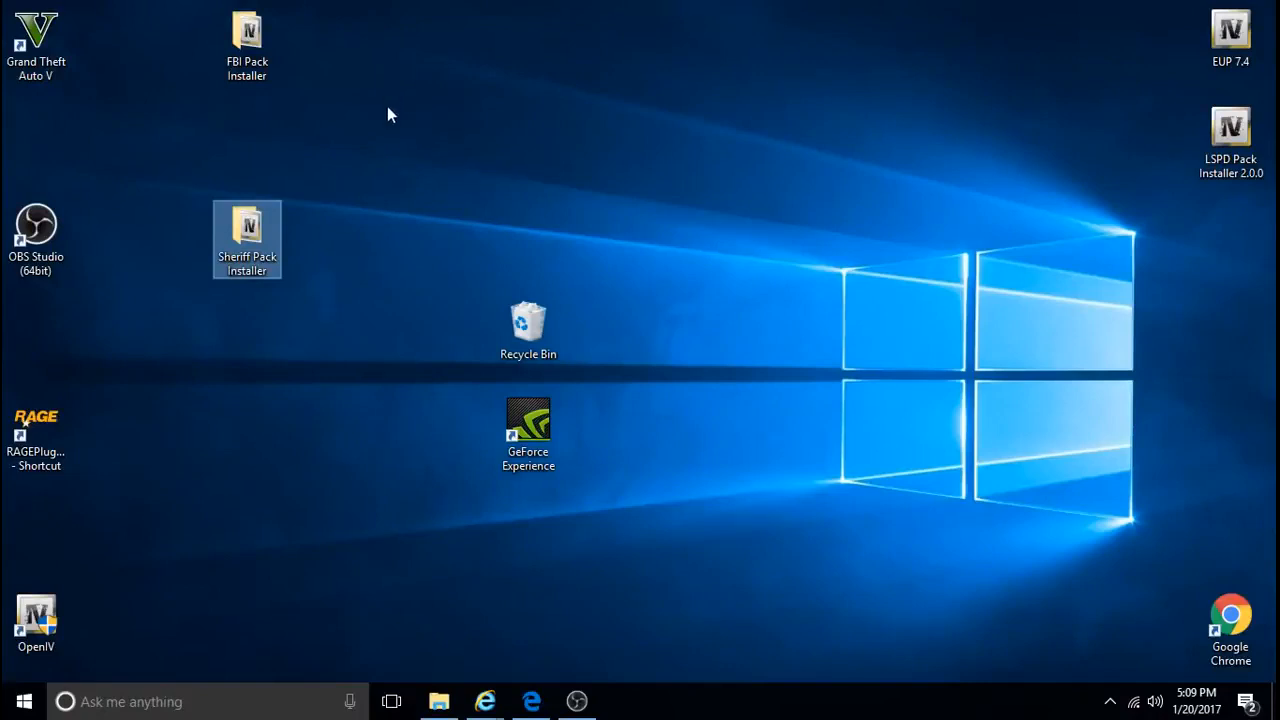
right_click(247, 235)
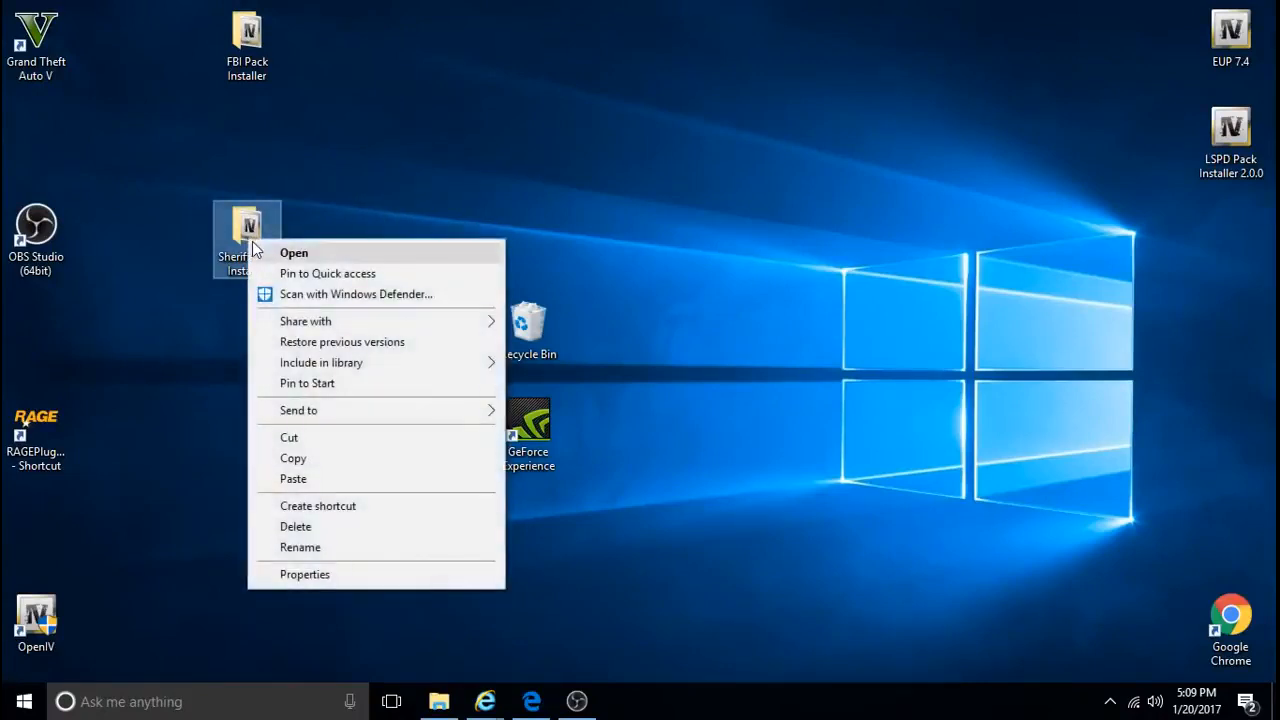
click(304, 574)
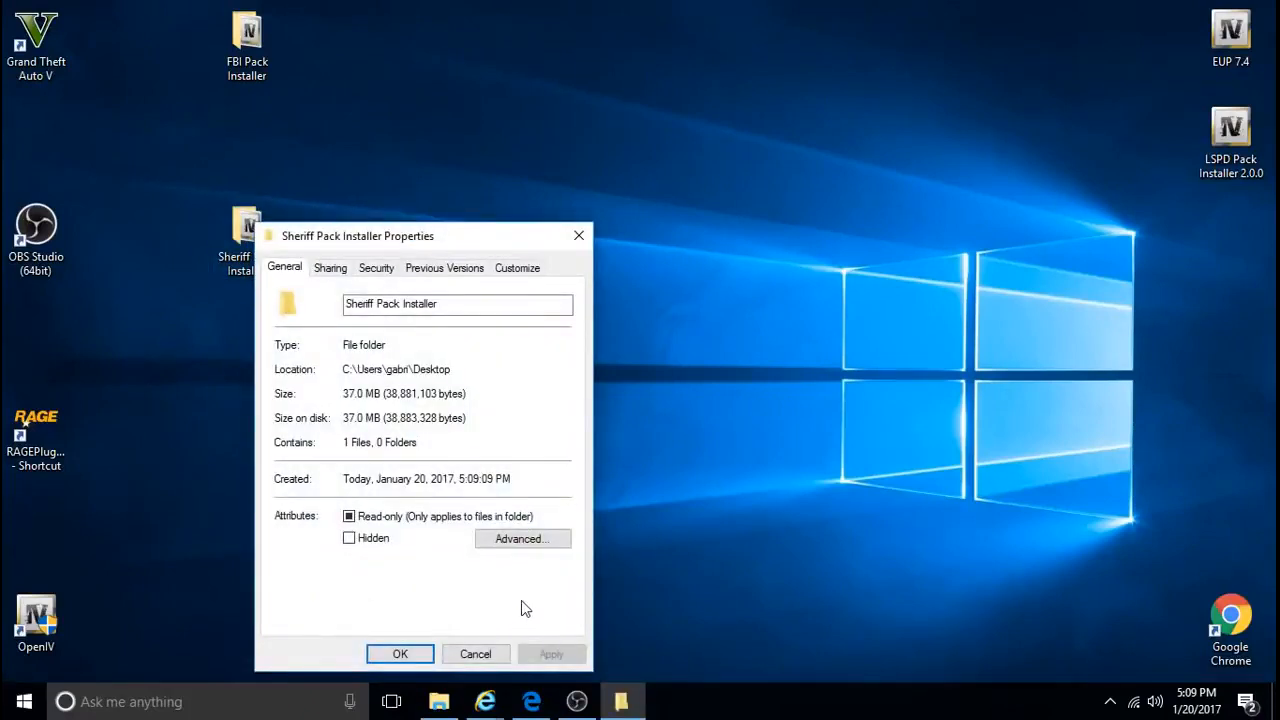
mouse_move(510, 598)
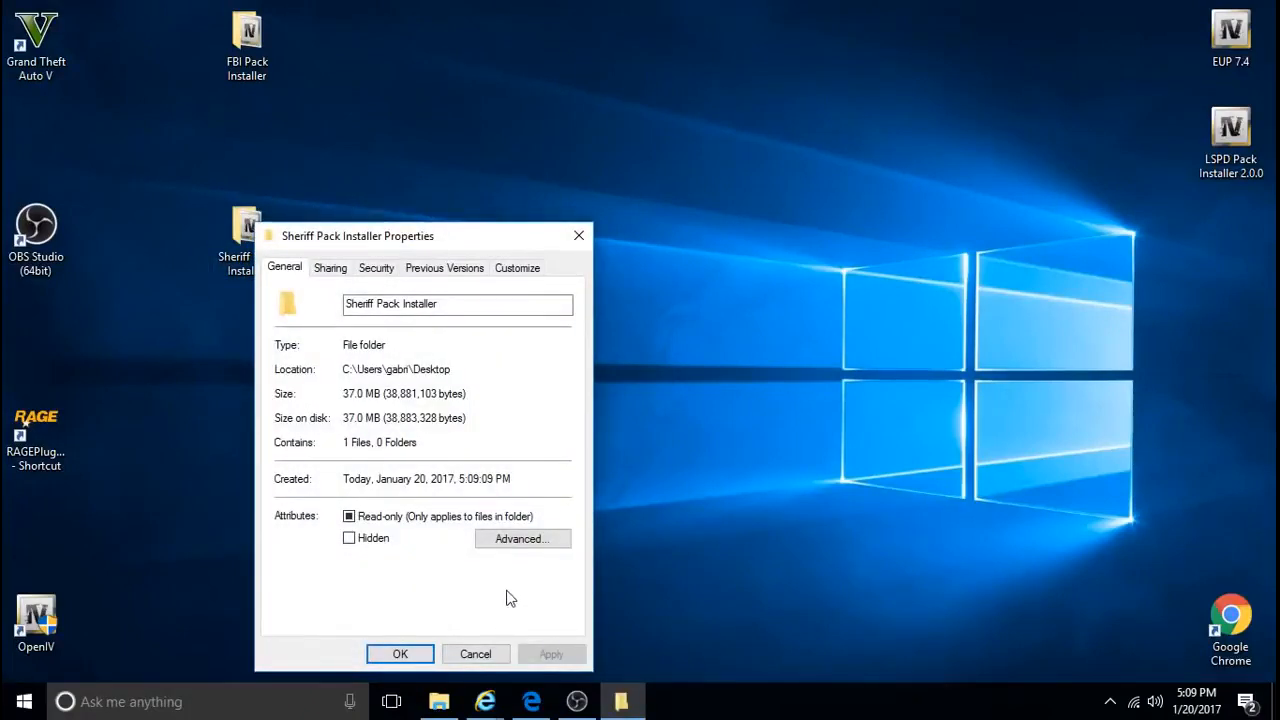
mouse_move(400, 645)
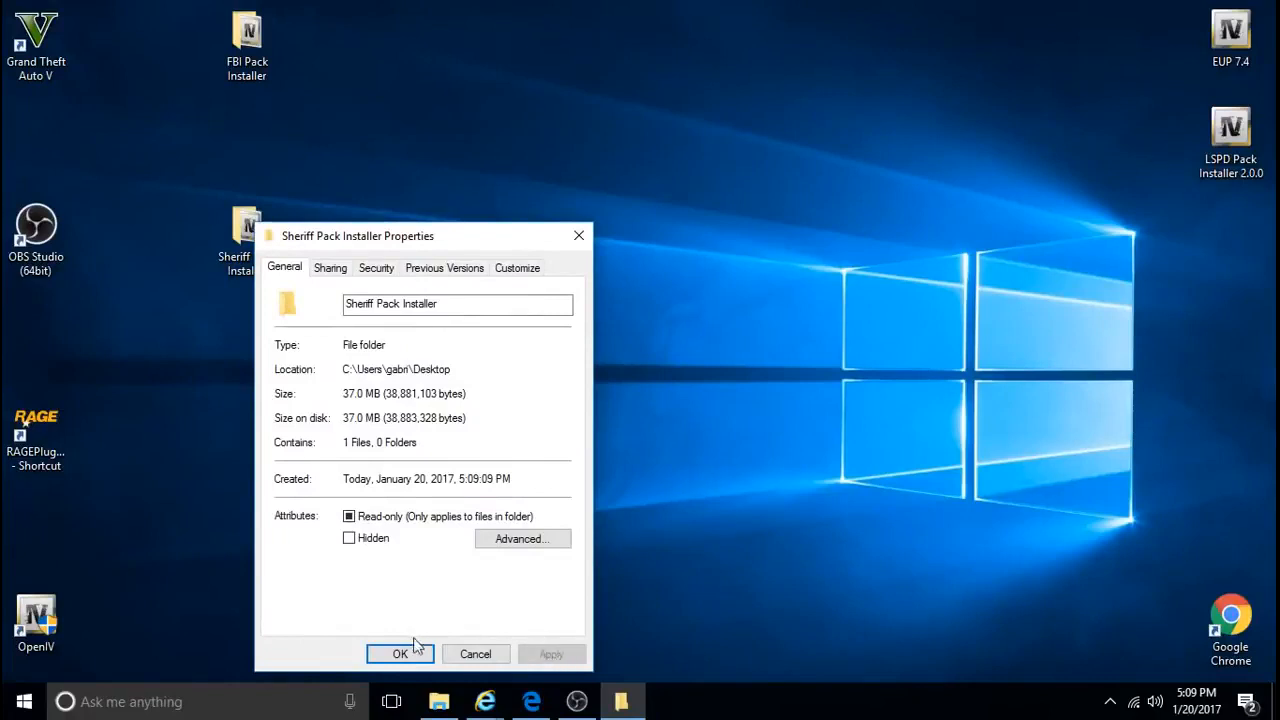
click(400, 653)
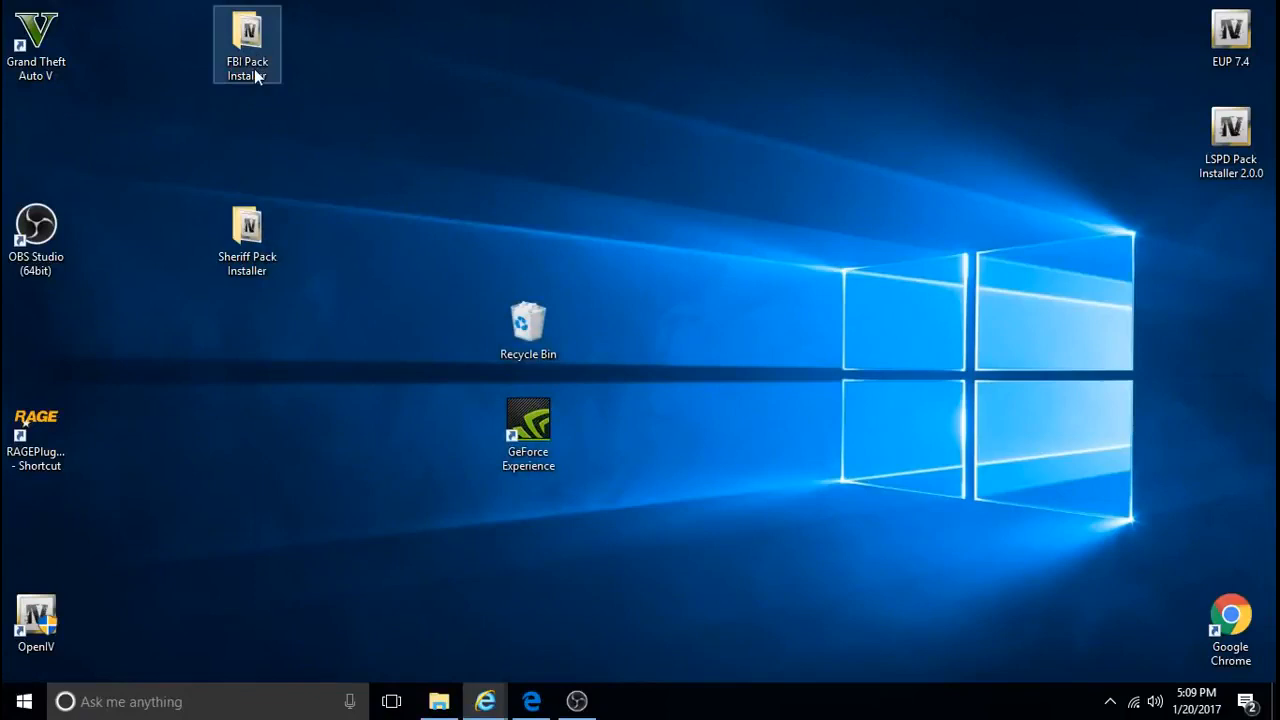
mouse_move(253, 60)
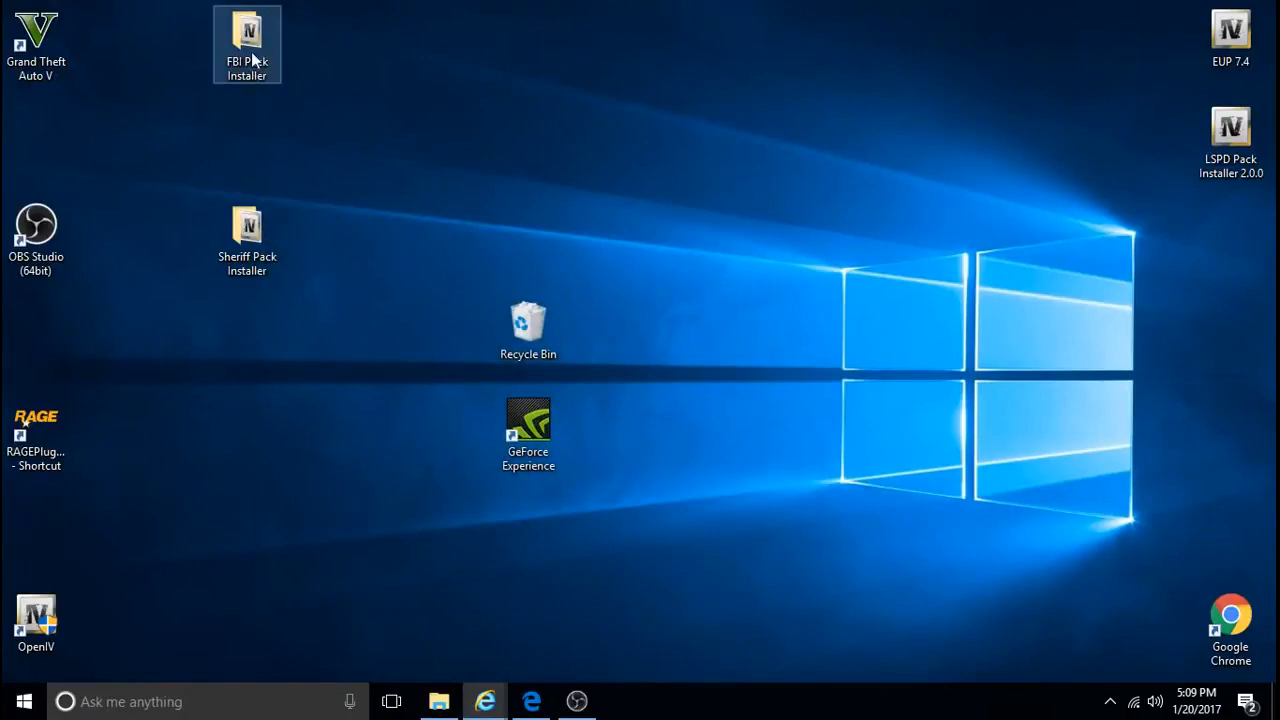
Open the FBI Pack Installer folder and select the FBI Pack Installer 5.2.0 file.
click(247, 240)
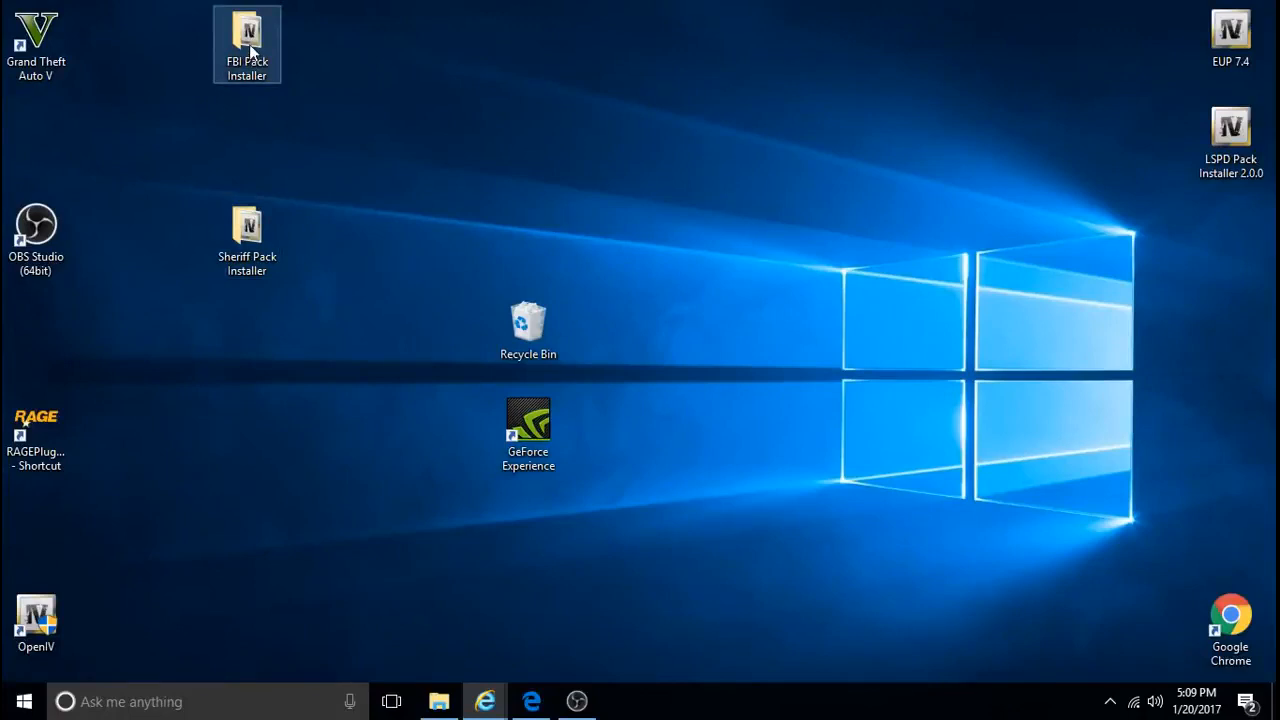
double_click(247, 35)
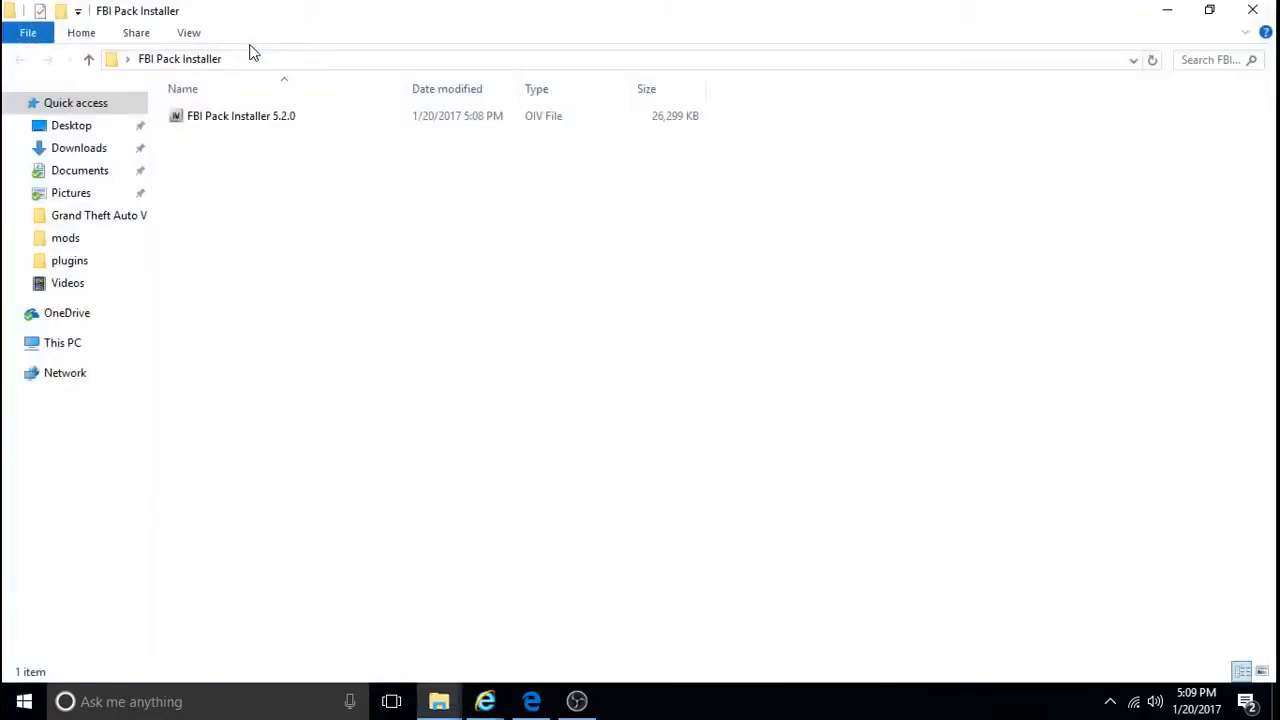
click(240, 115)
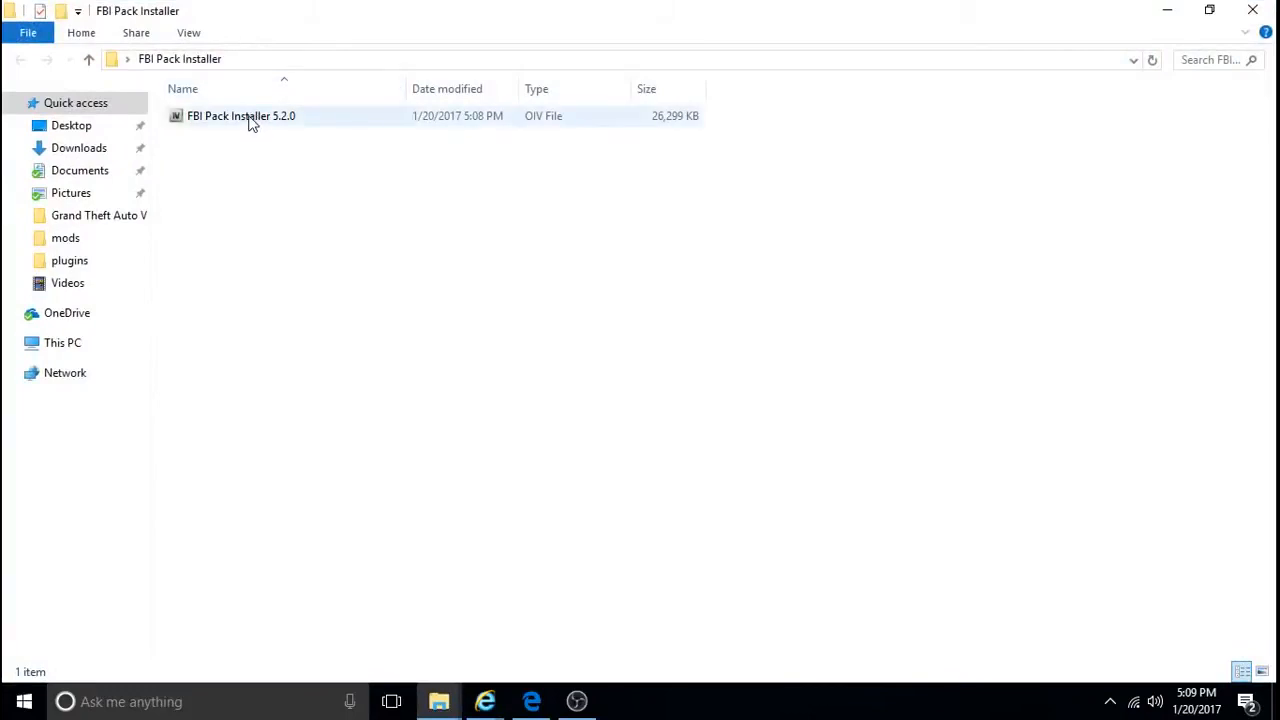
click(240, 115)
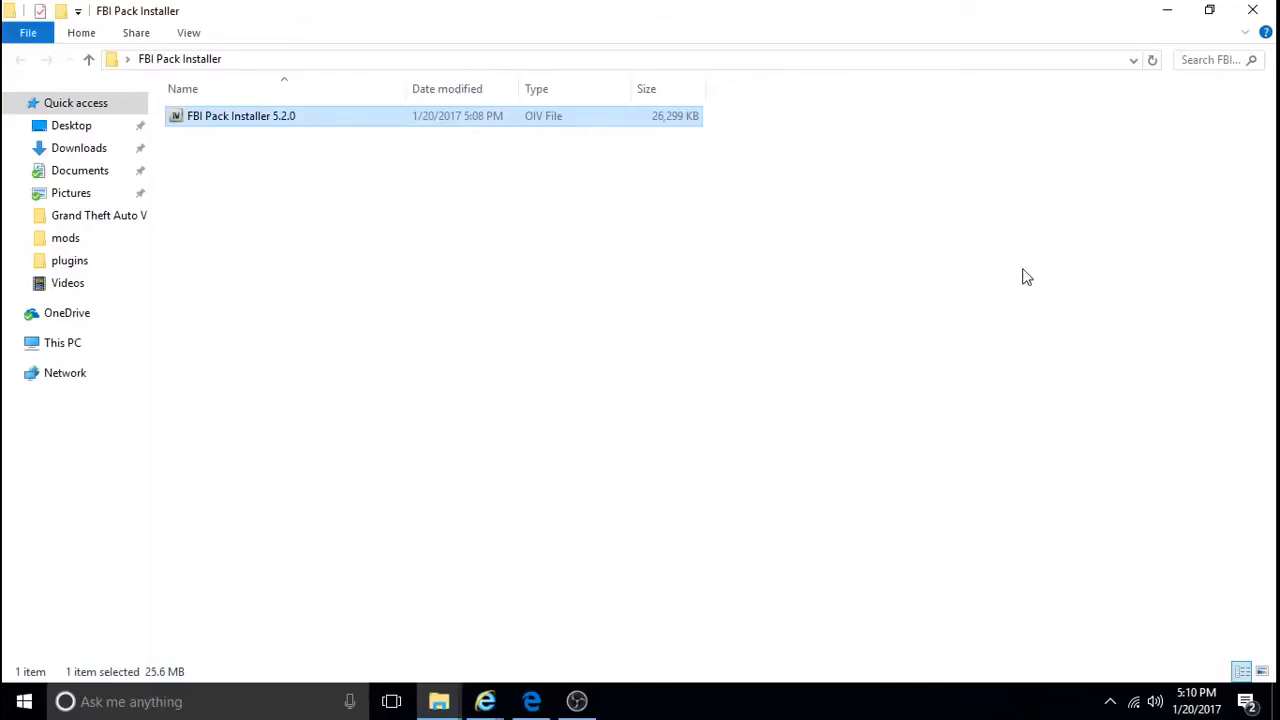
mouse_move(697, 306)
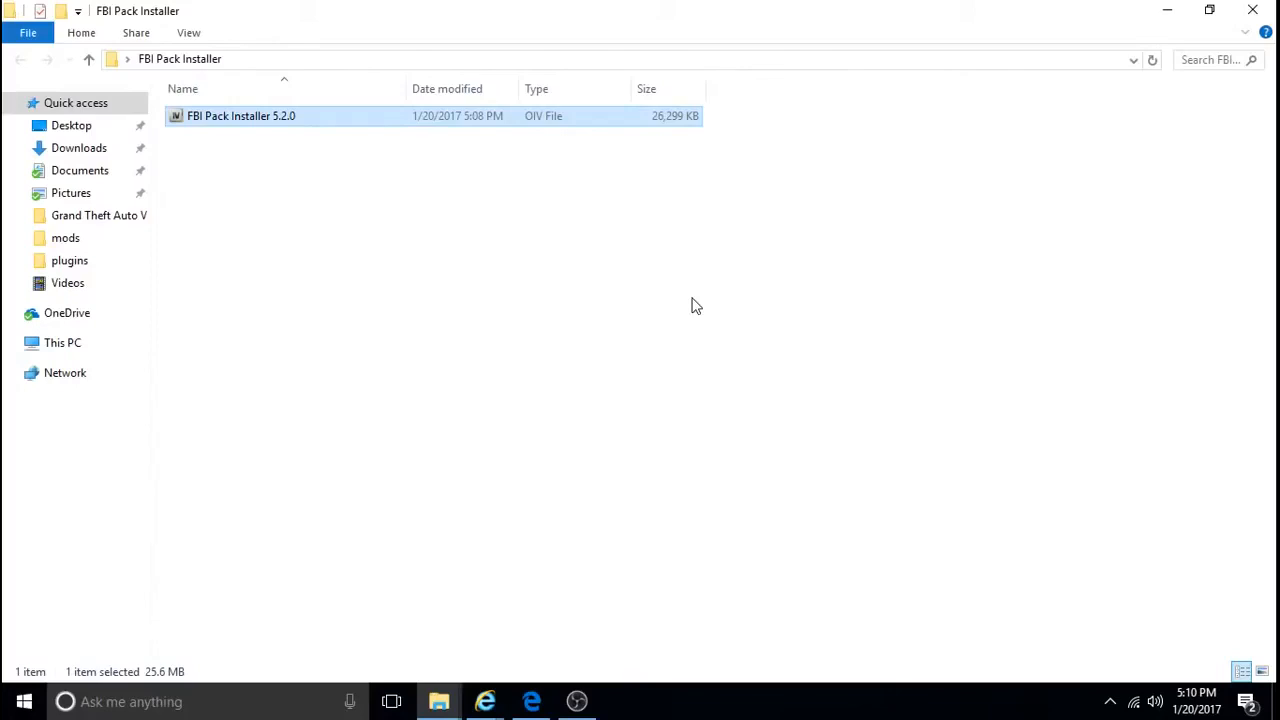
mouse_move(537, 311)
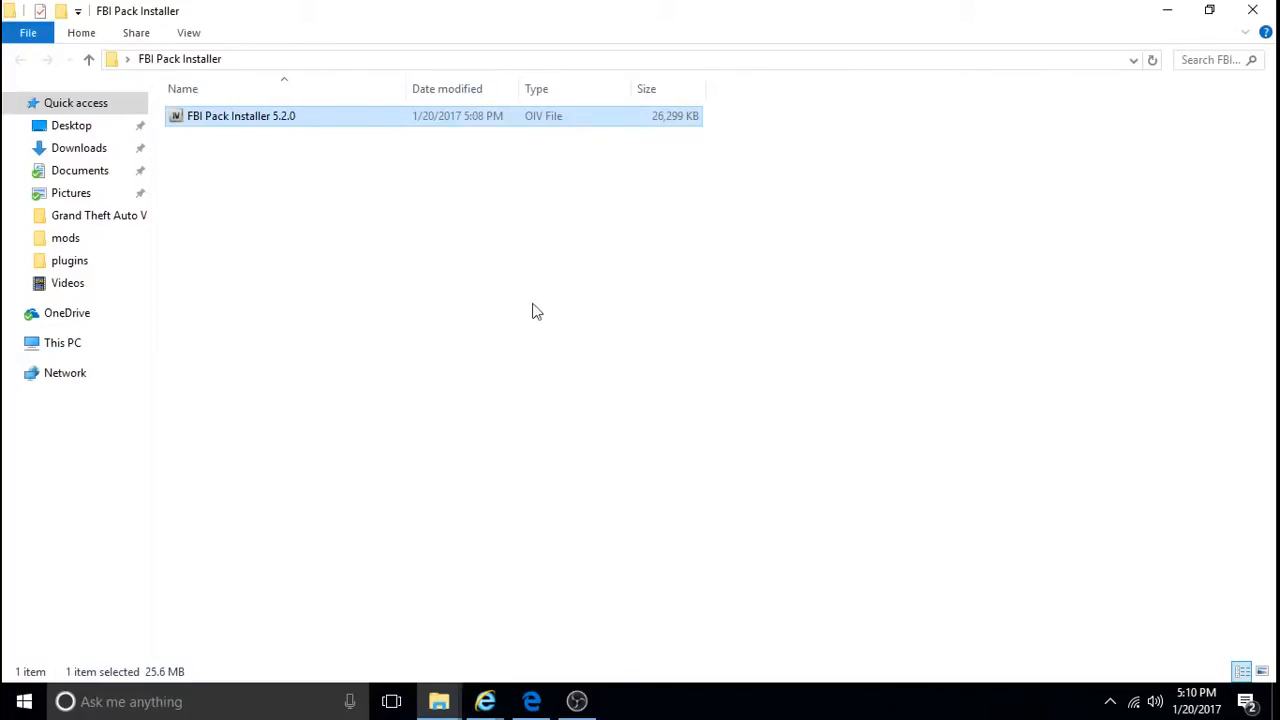
mouse_move(543, 296)
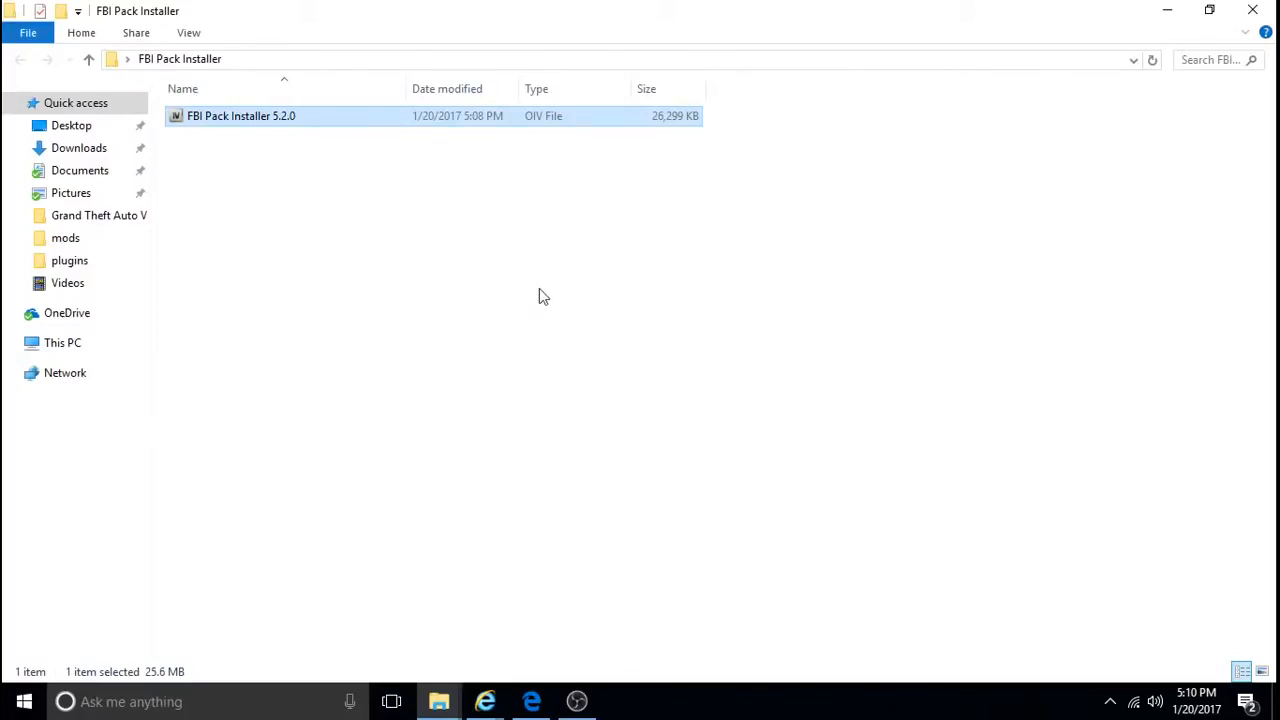
mouse_move(371, 191)
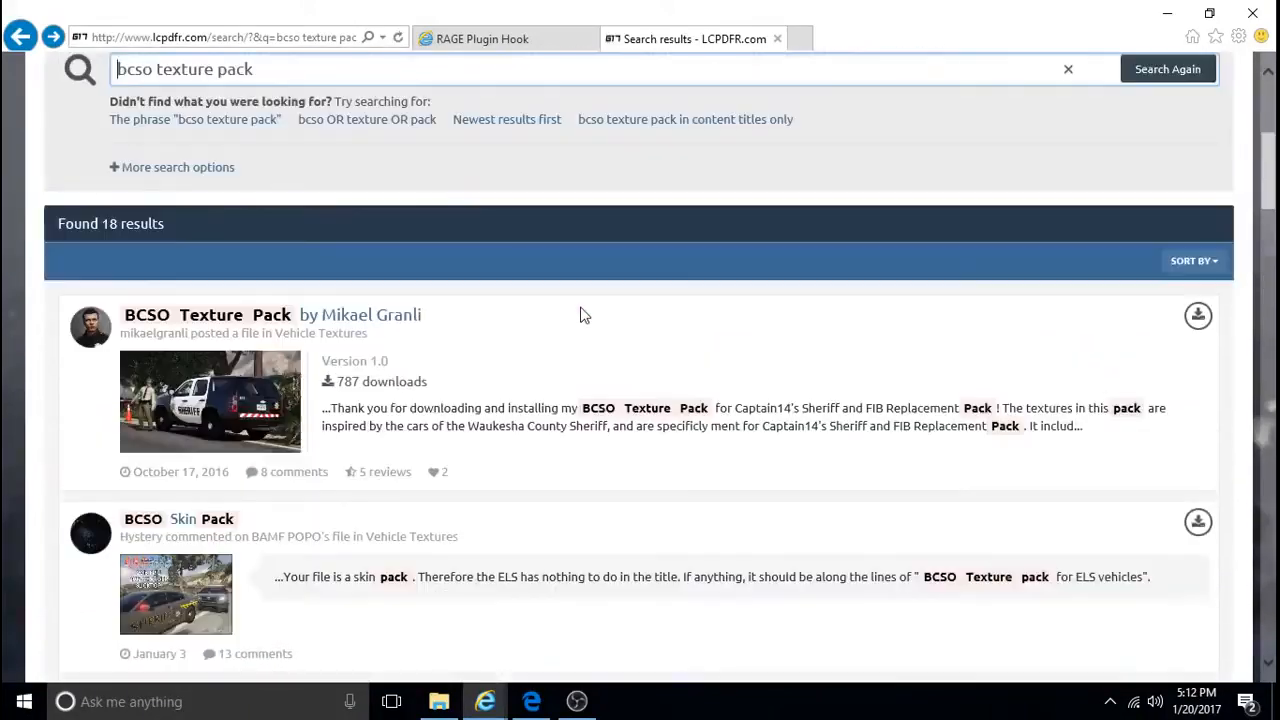
Scroll through the San Bernardino County BCSO Liveries page, then minimize the browser.
scroll(down, 3)
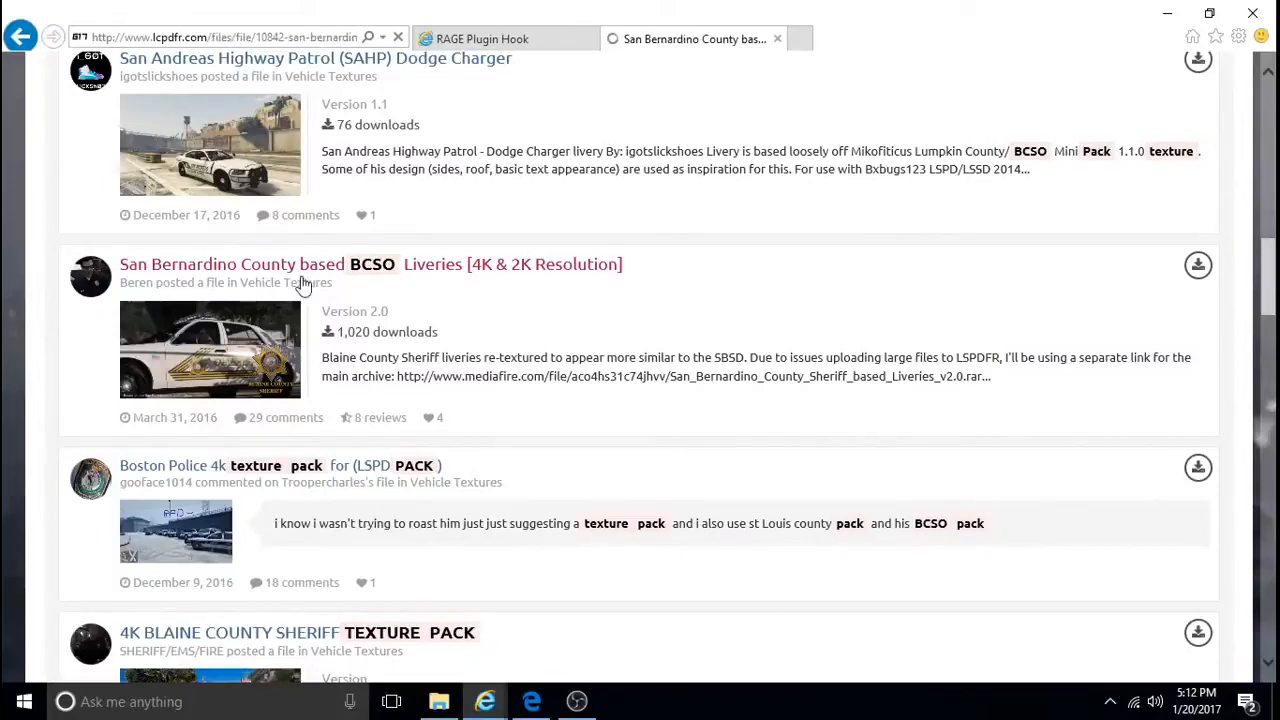
click(370, 264)
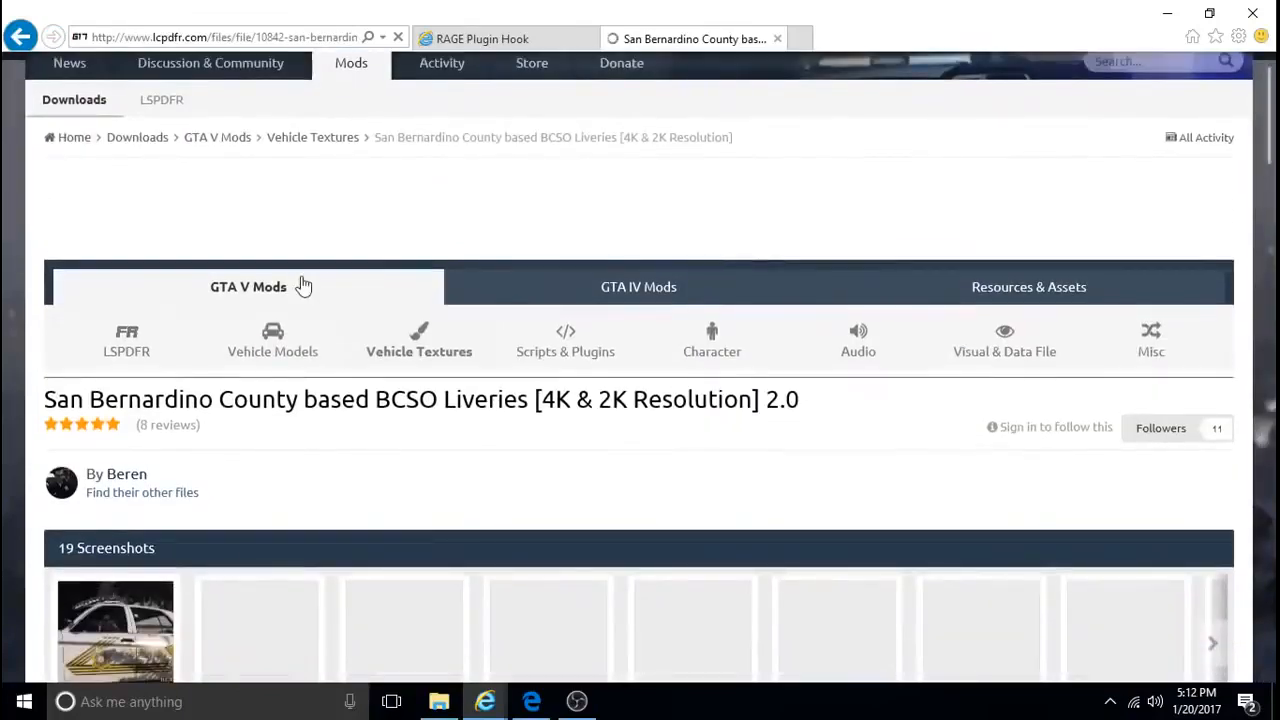
scroll(down, 3)
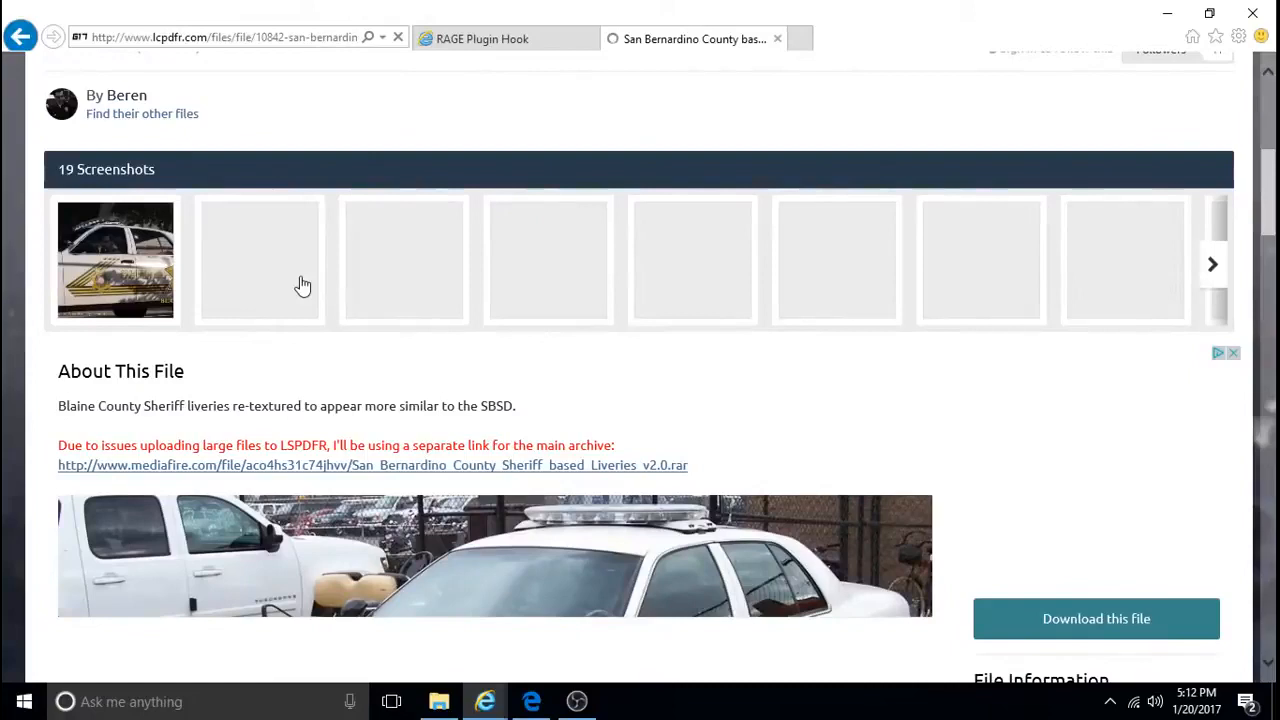
scroll(down, 3)
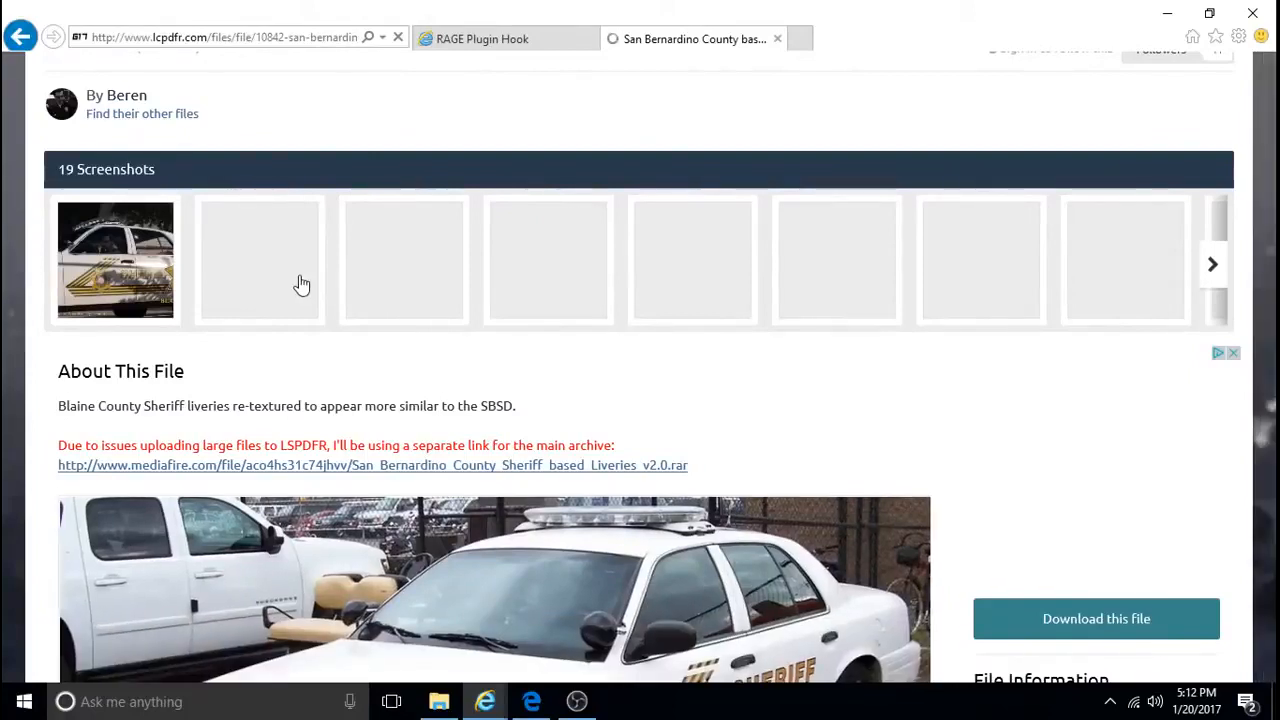
scroll(down, 3)
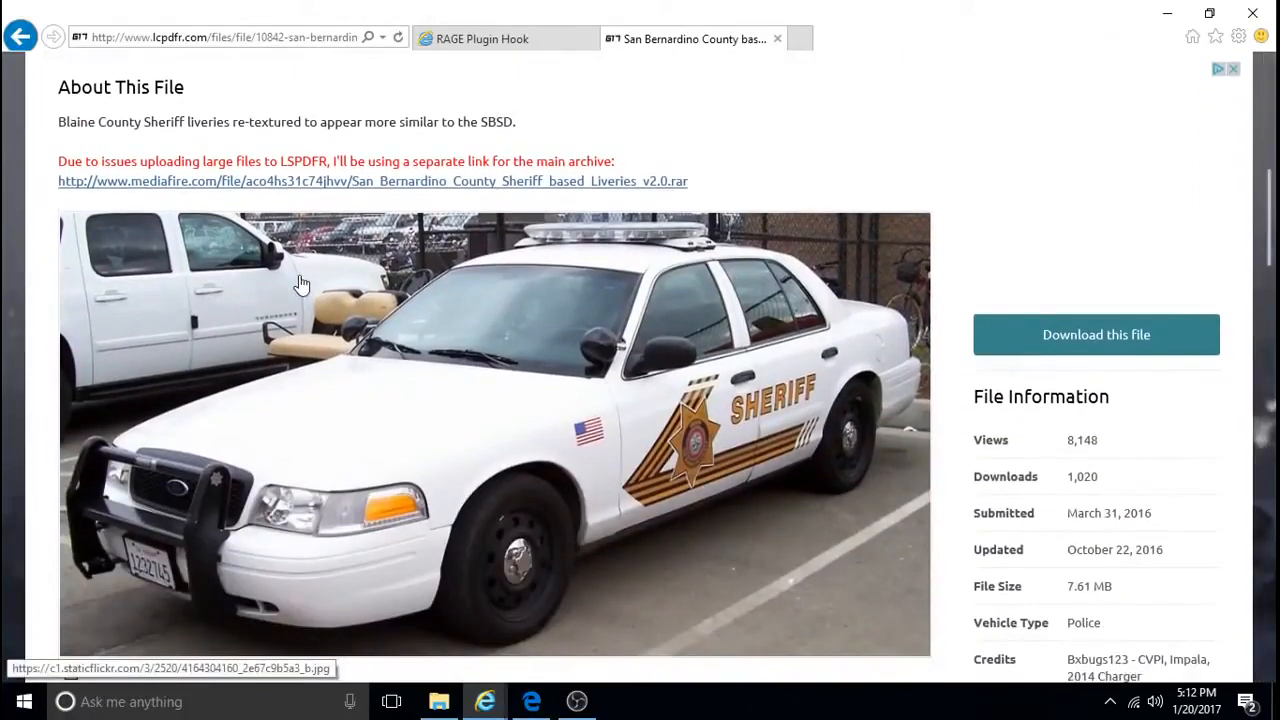
scroll(down, 3)
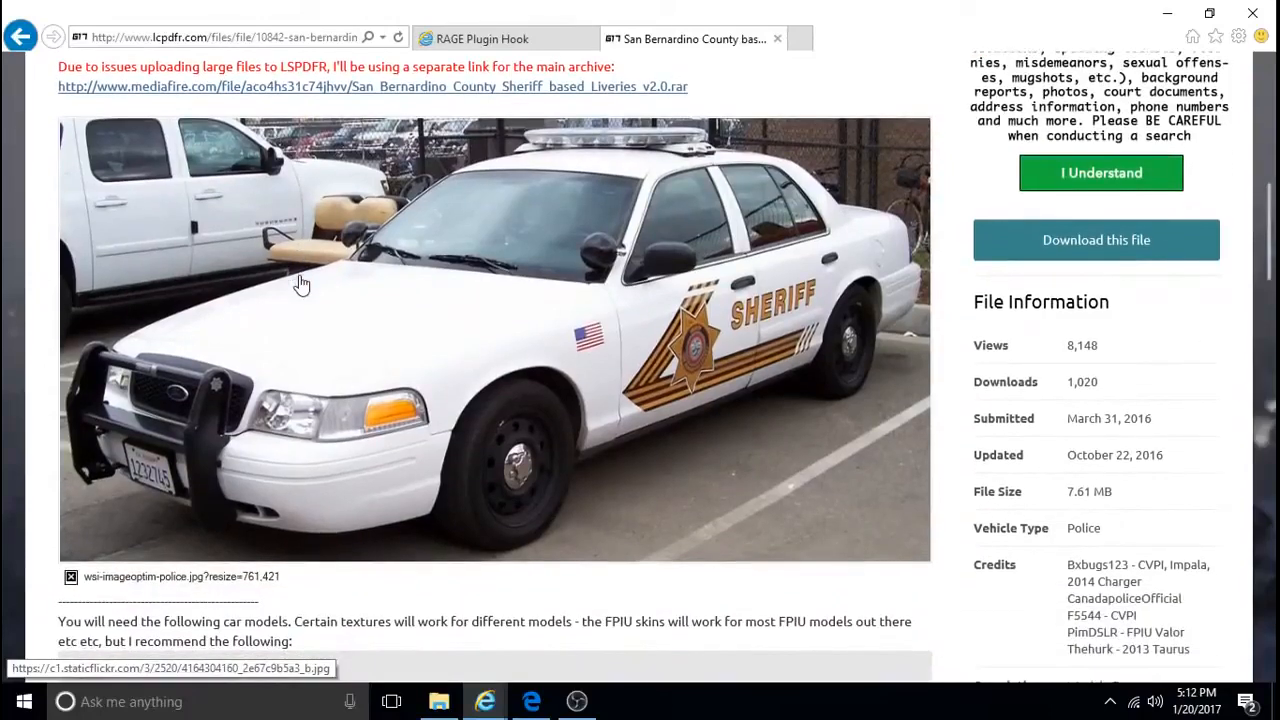
scroll(up, 3)
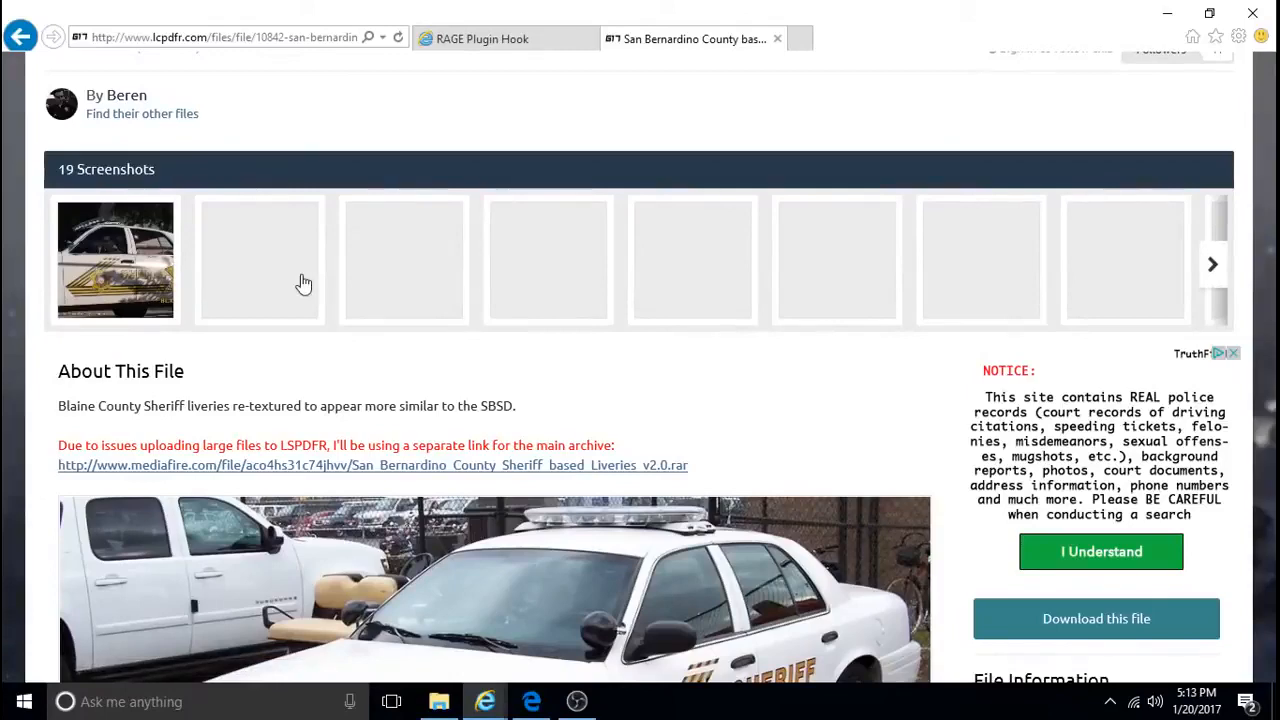
scroll(down, 3)
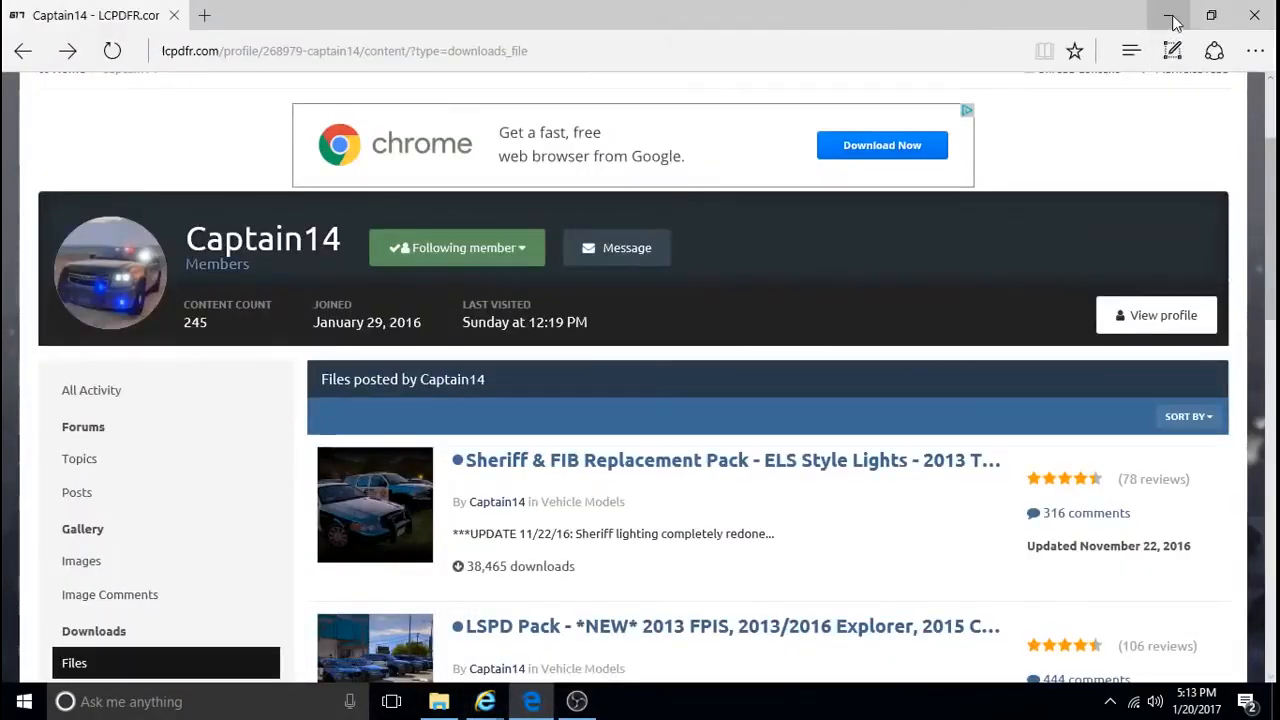
click(1172, 18)
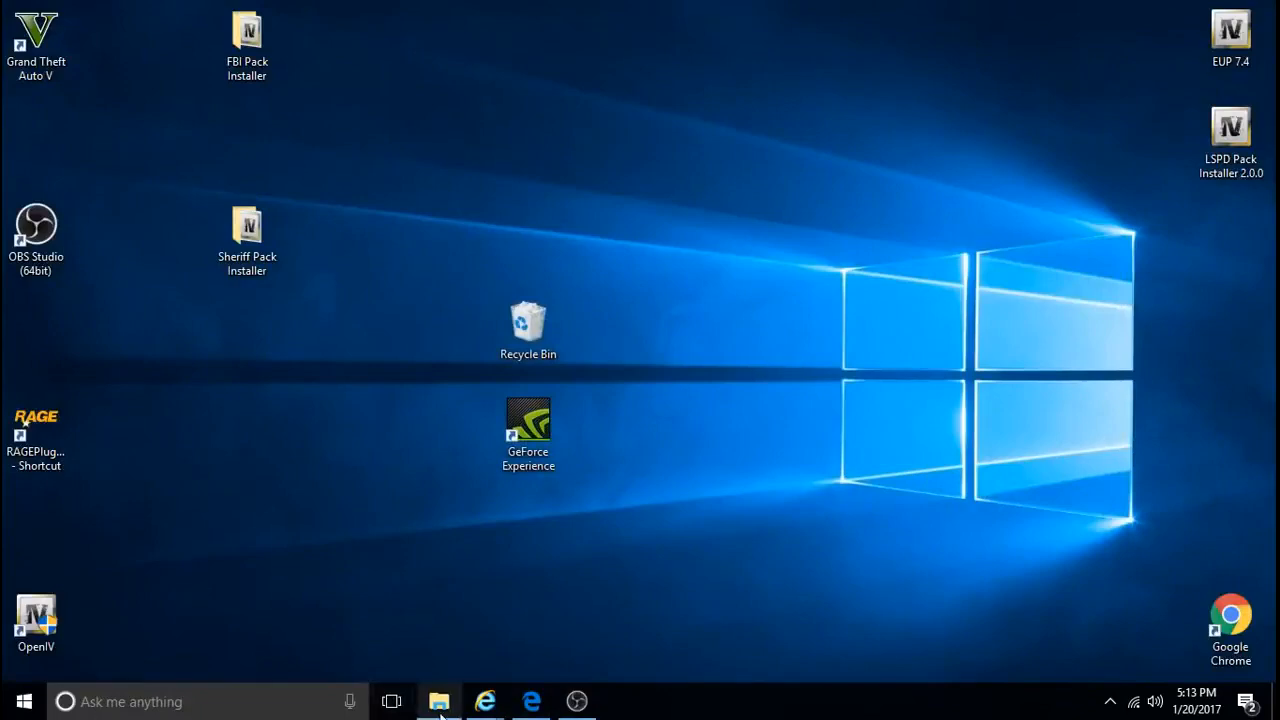
Open the San Bernardino County Sheriff based Liveries v2.0 archive from Downloads in 8 Zip Lite.
click(438, 701)
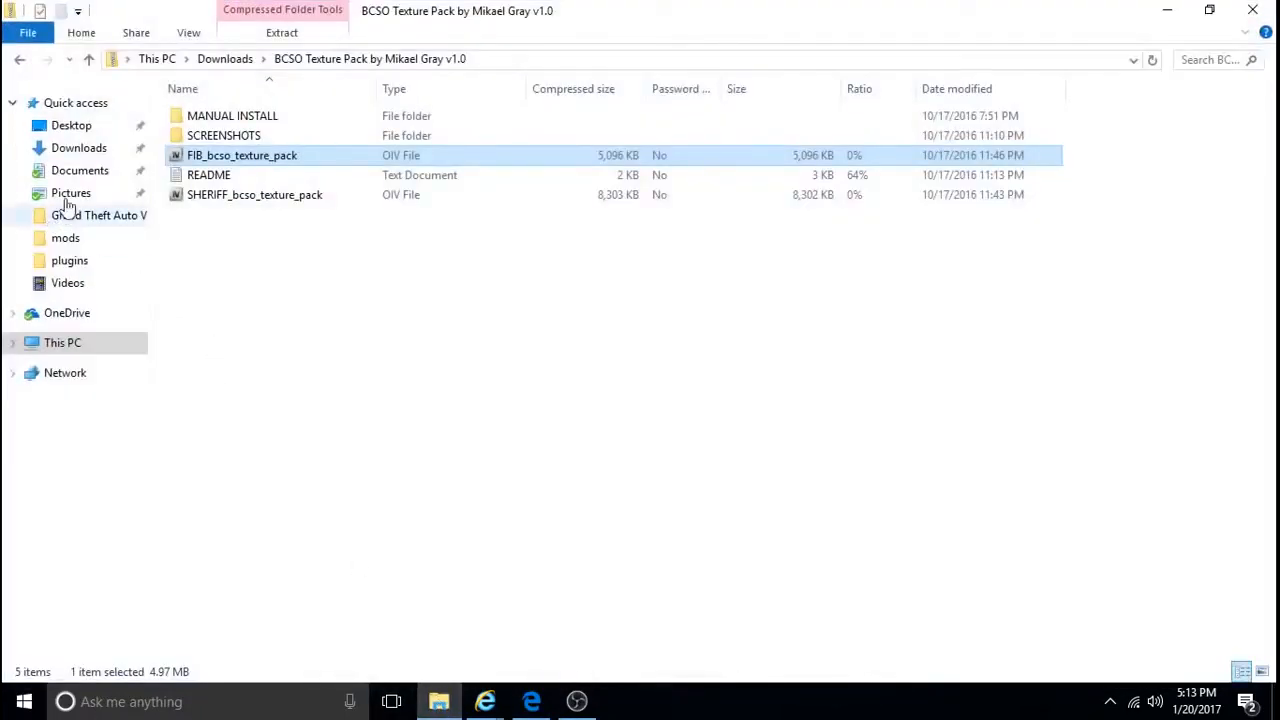
click(224, 58)
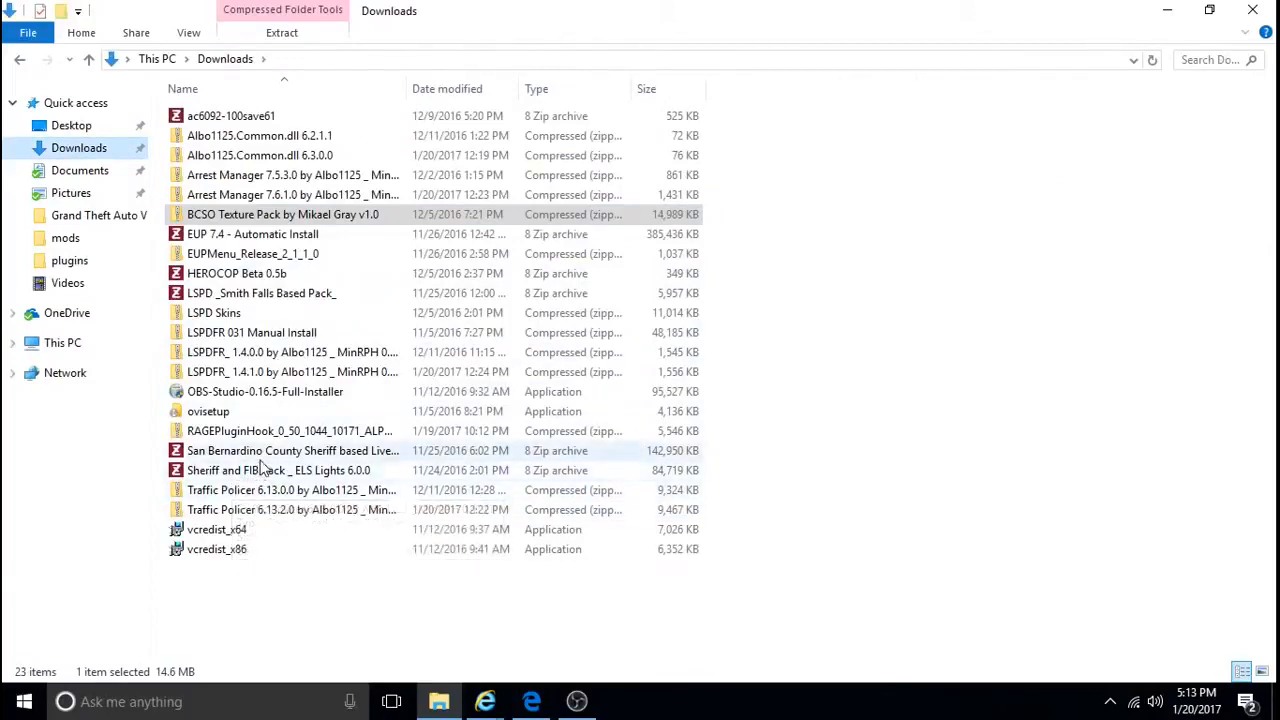
double_click(292, 450)
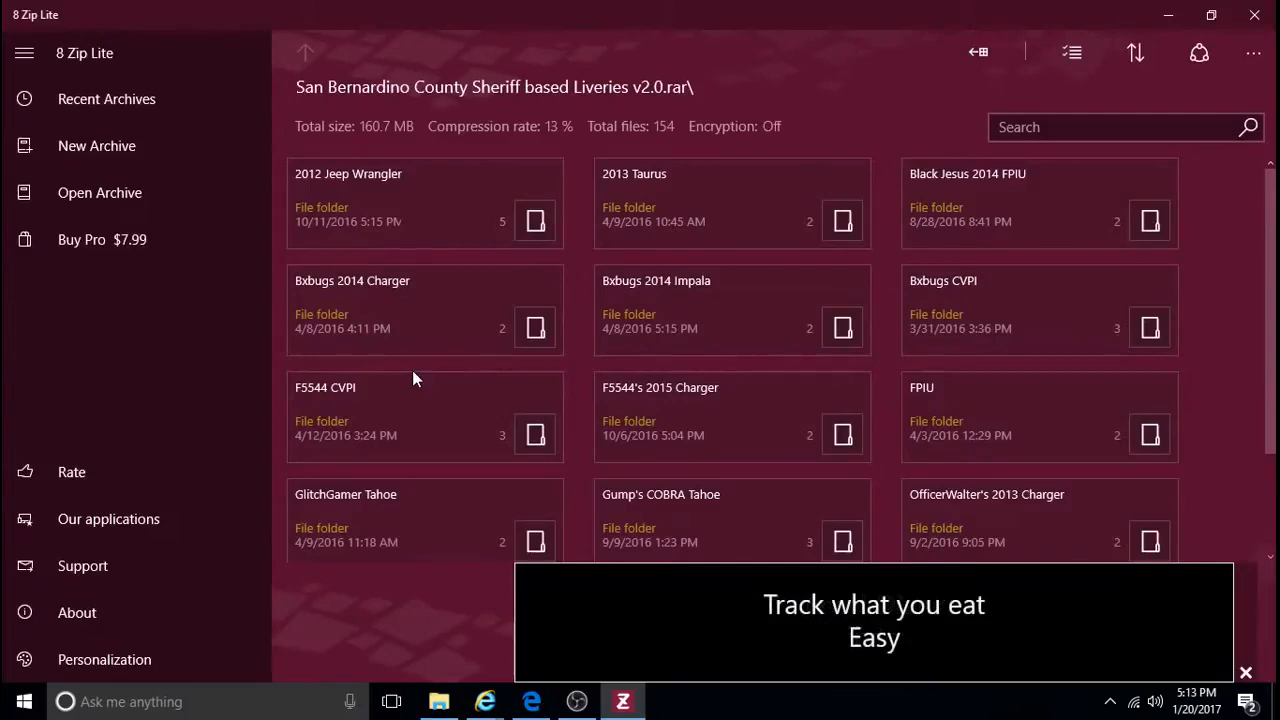
mouse_move(490, 378)
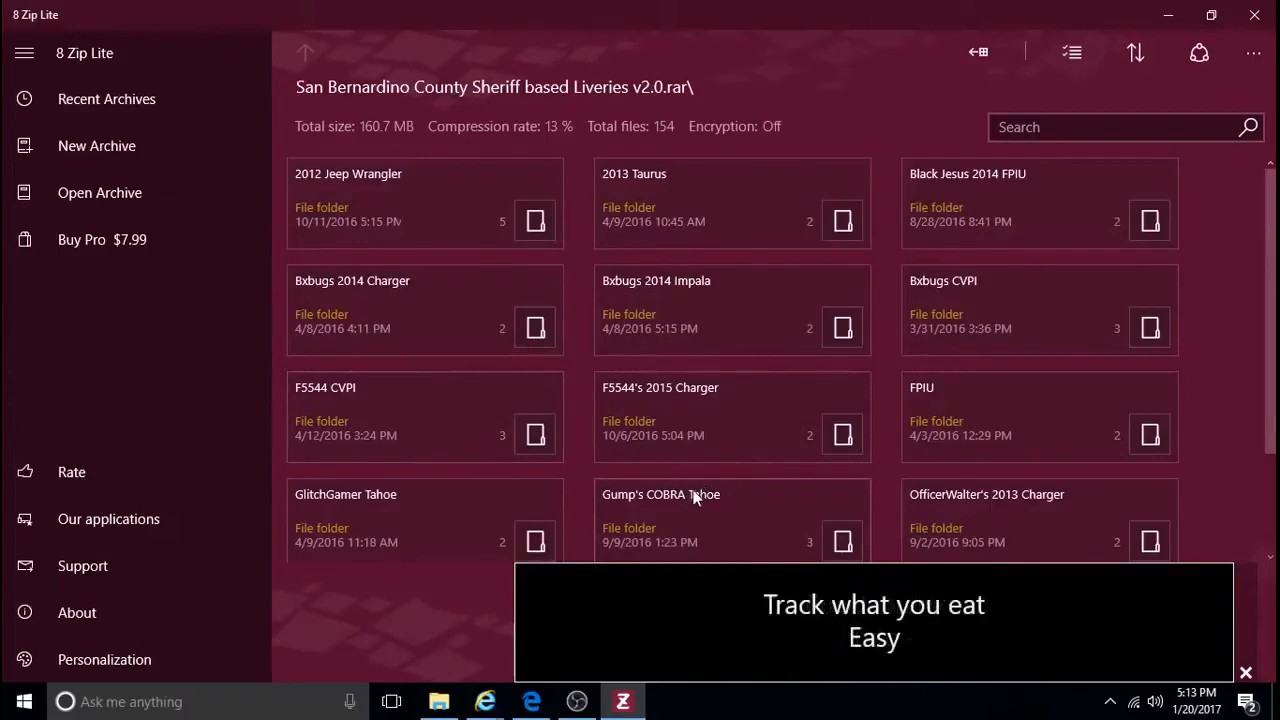
mouse_move(788, 484)
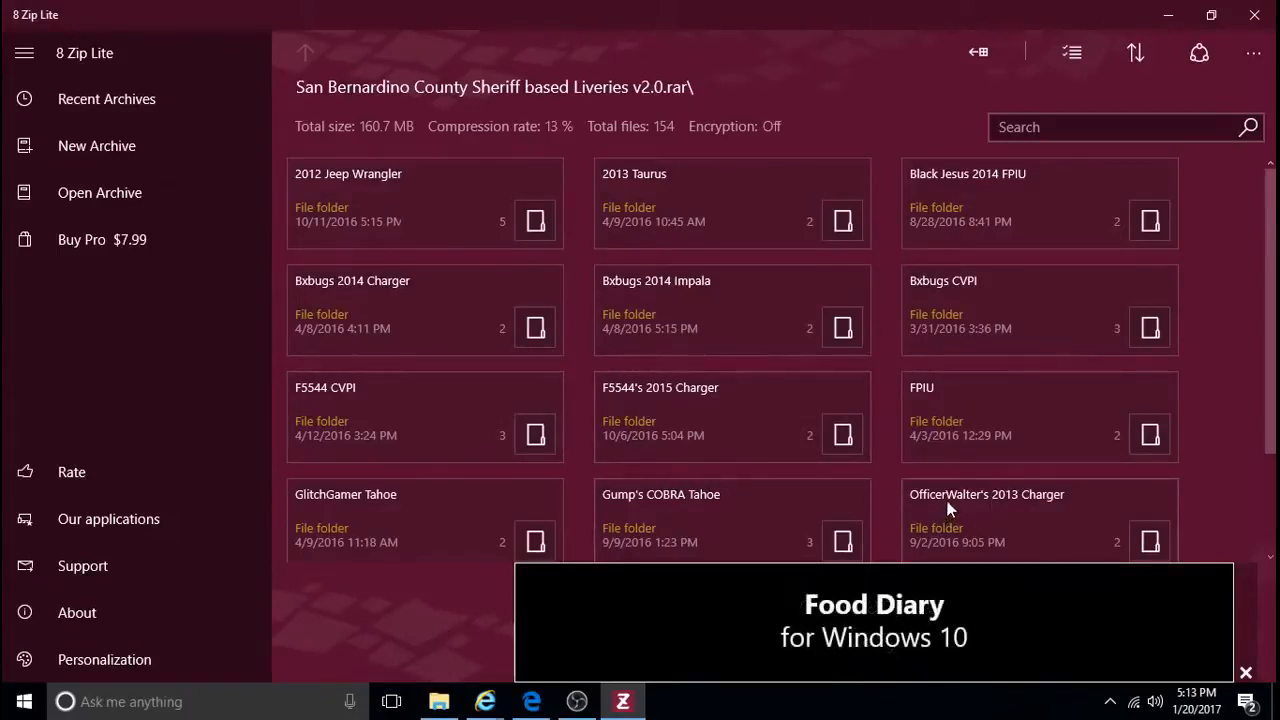
mouse_move(1015, 510)
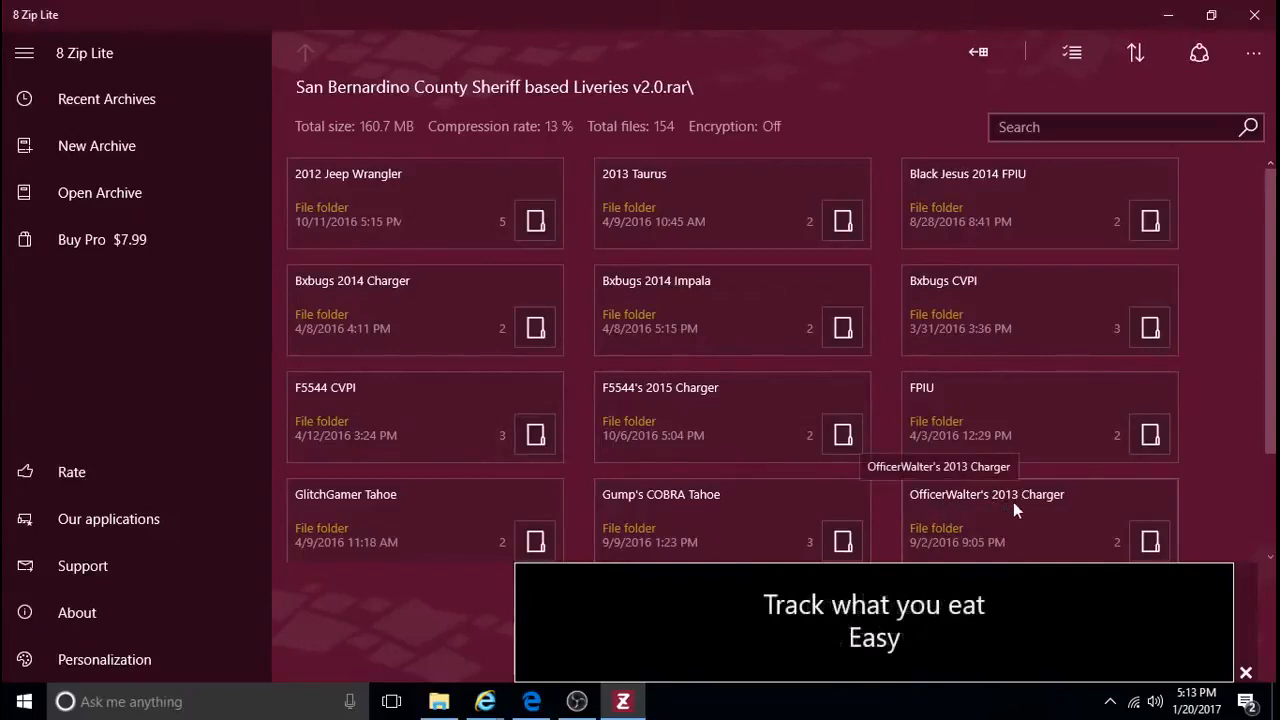
mouse_move(1065, 510)
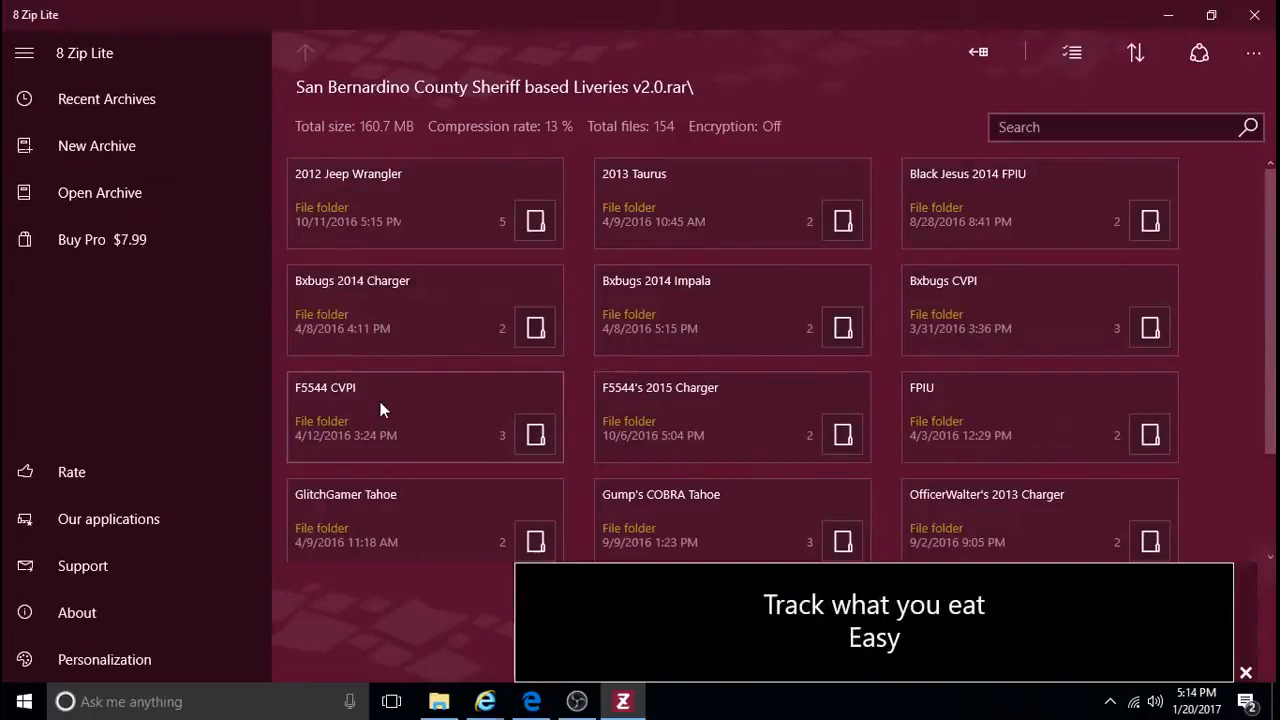
mouse_move(659, 507)
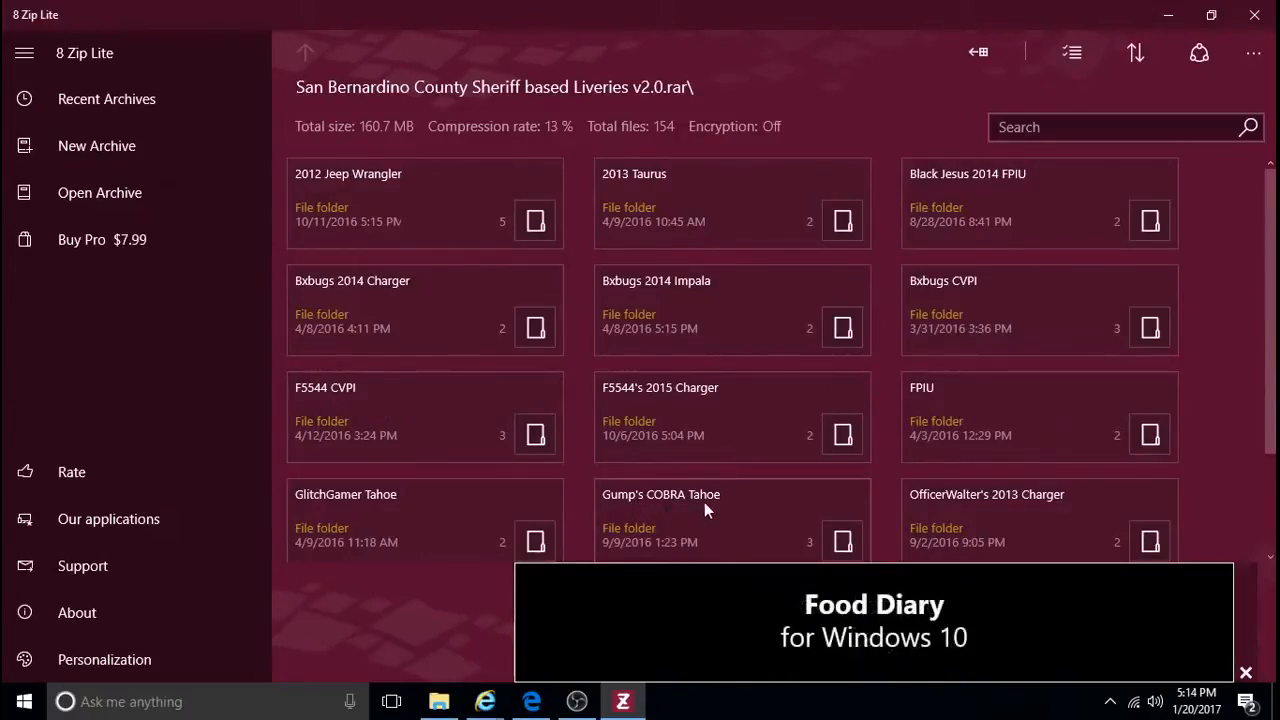
mouse_move(705, 508)
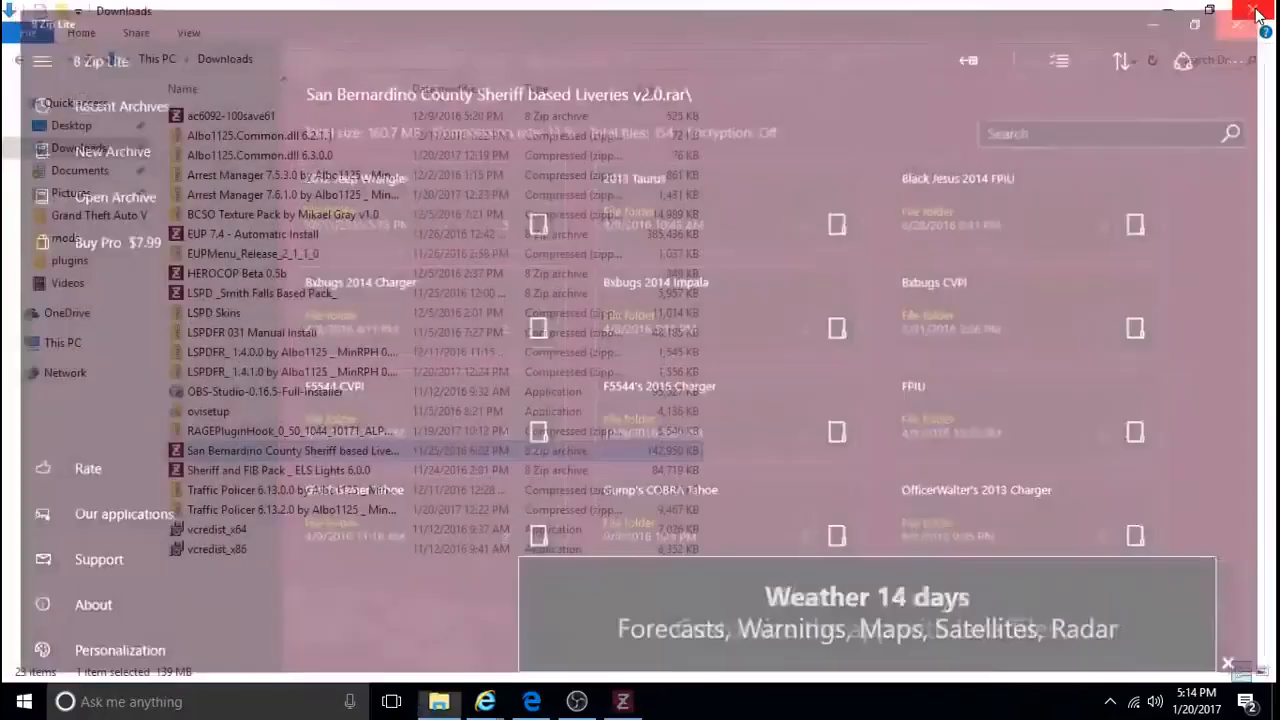
Close 8 Zip Lite, returning to the Downloads folder with the liveries archive selected.
click(1257, 14)
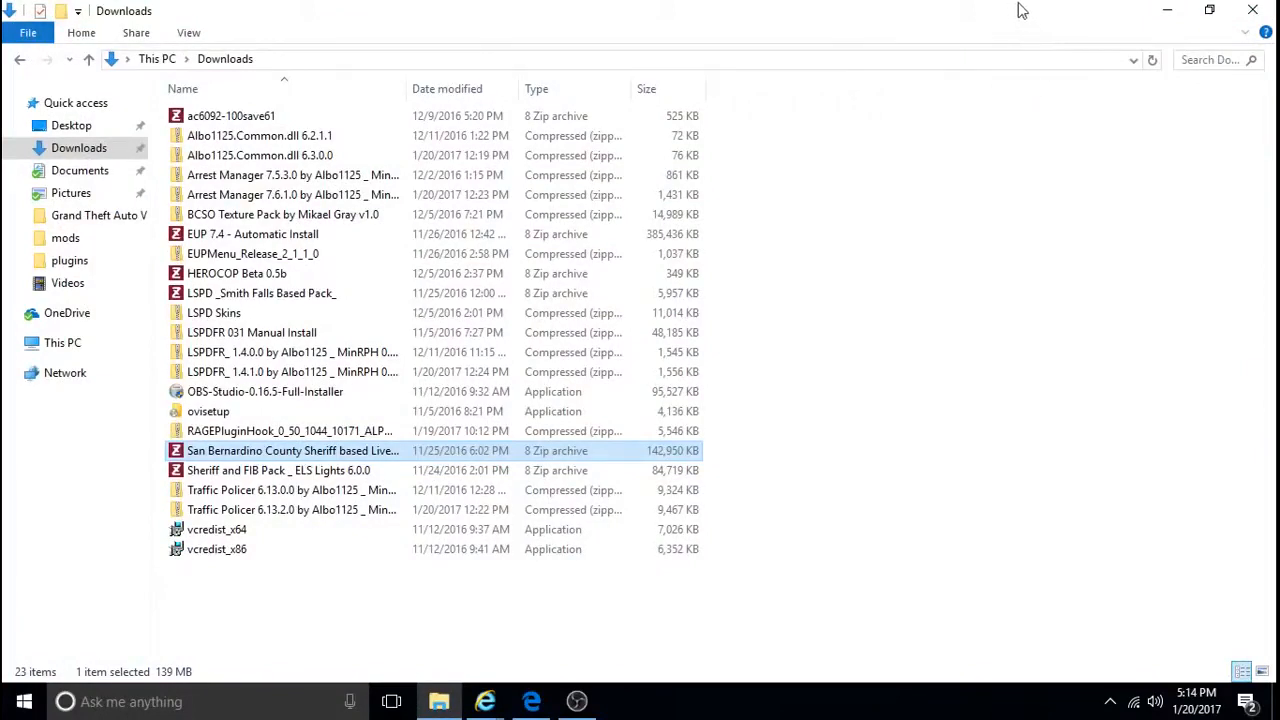
mouse_move(1010, 23)
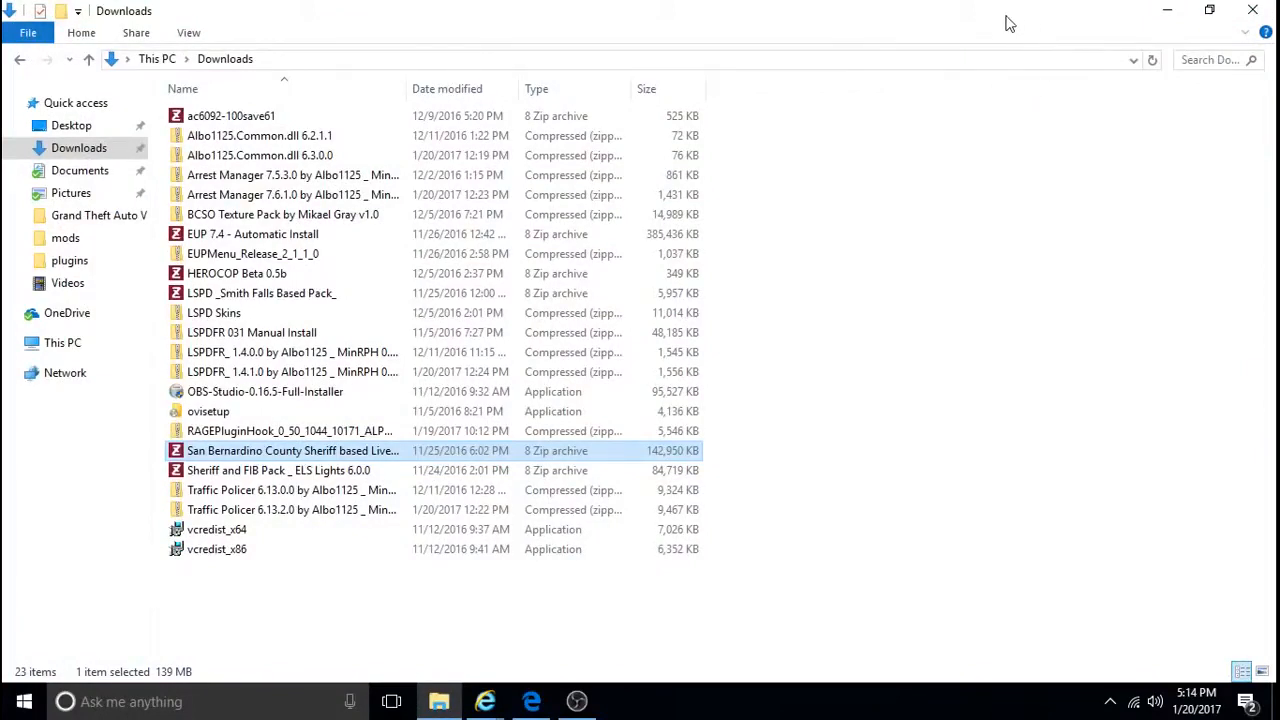